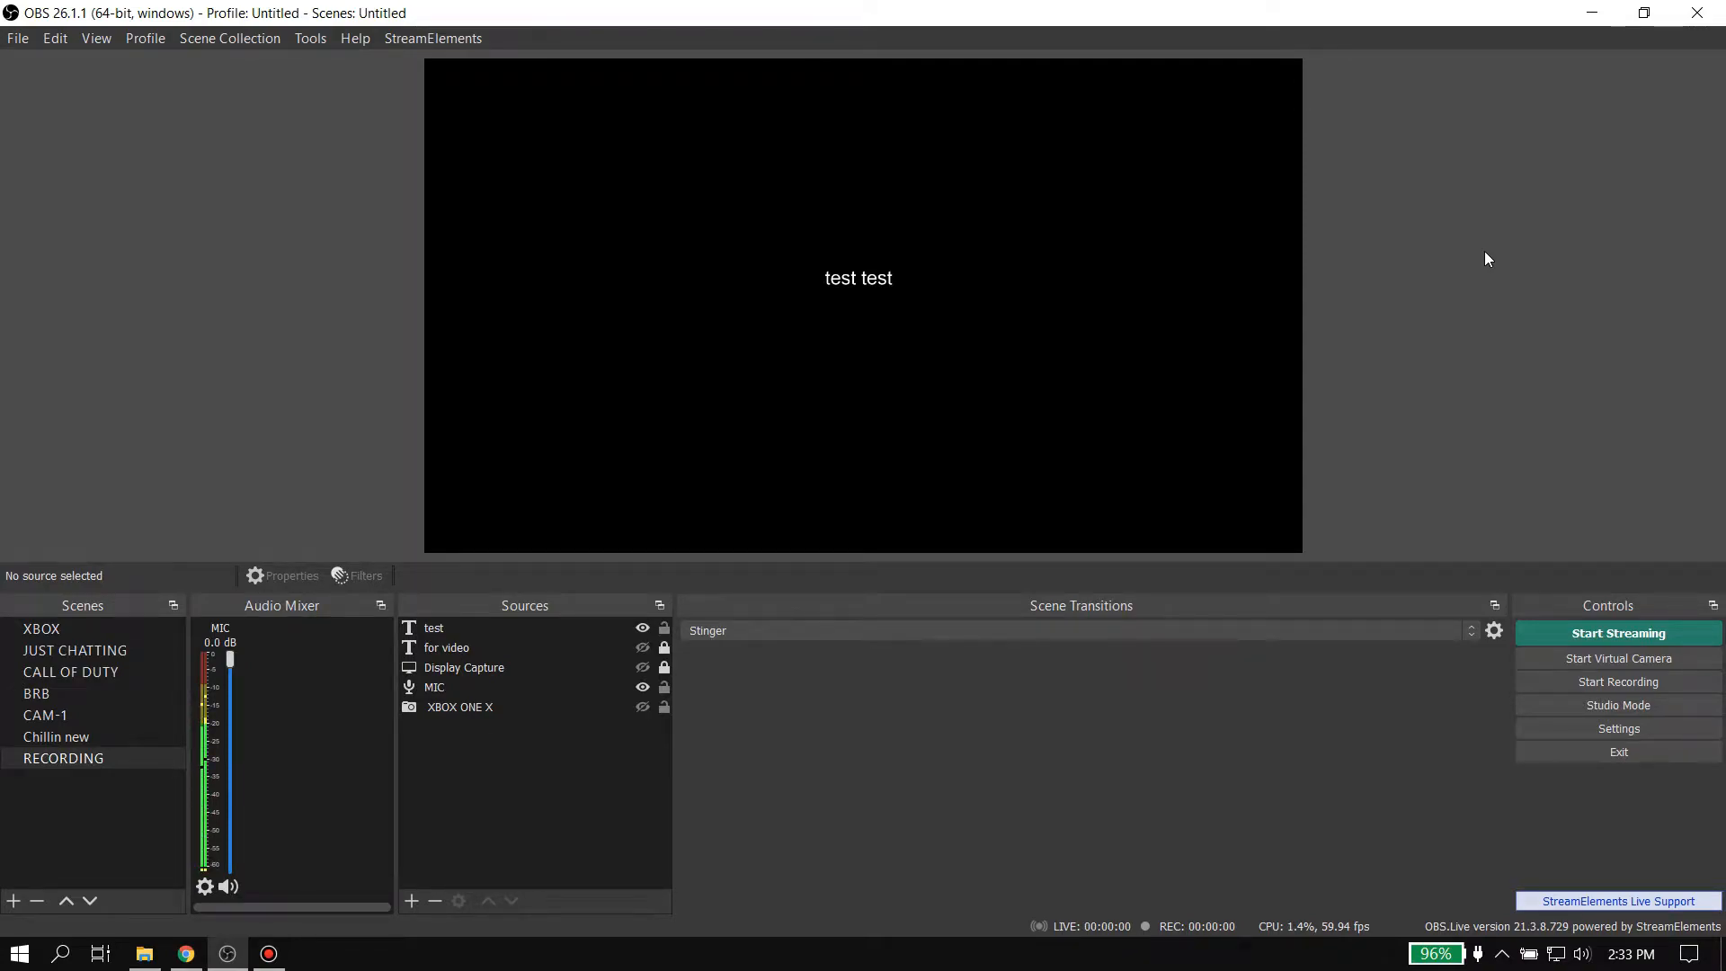
Step: Select the 'test test' text source and scale it up to fill most of the preview canvas
{"action": "left_click", "coordinate": [929, 335]}
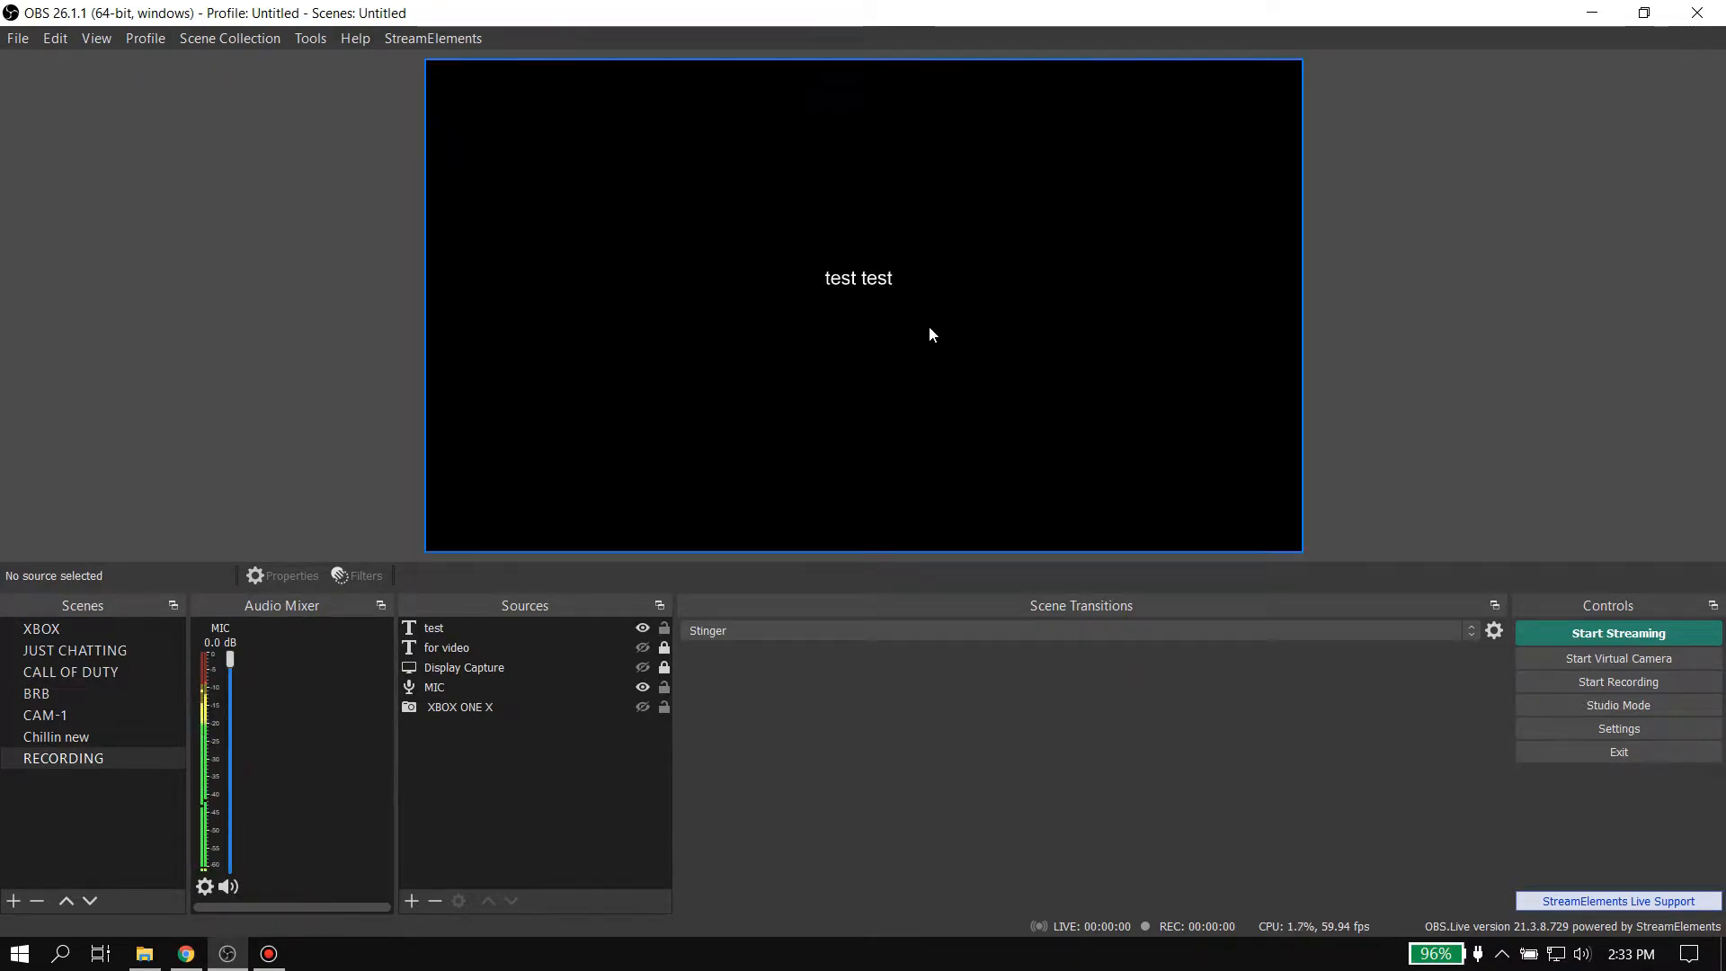
{"action": "left_click", "coordinate": [858, 277]}
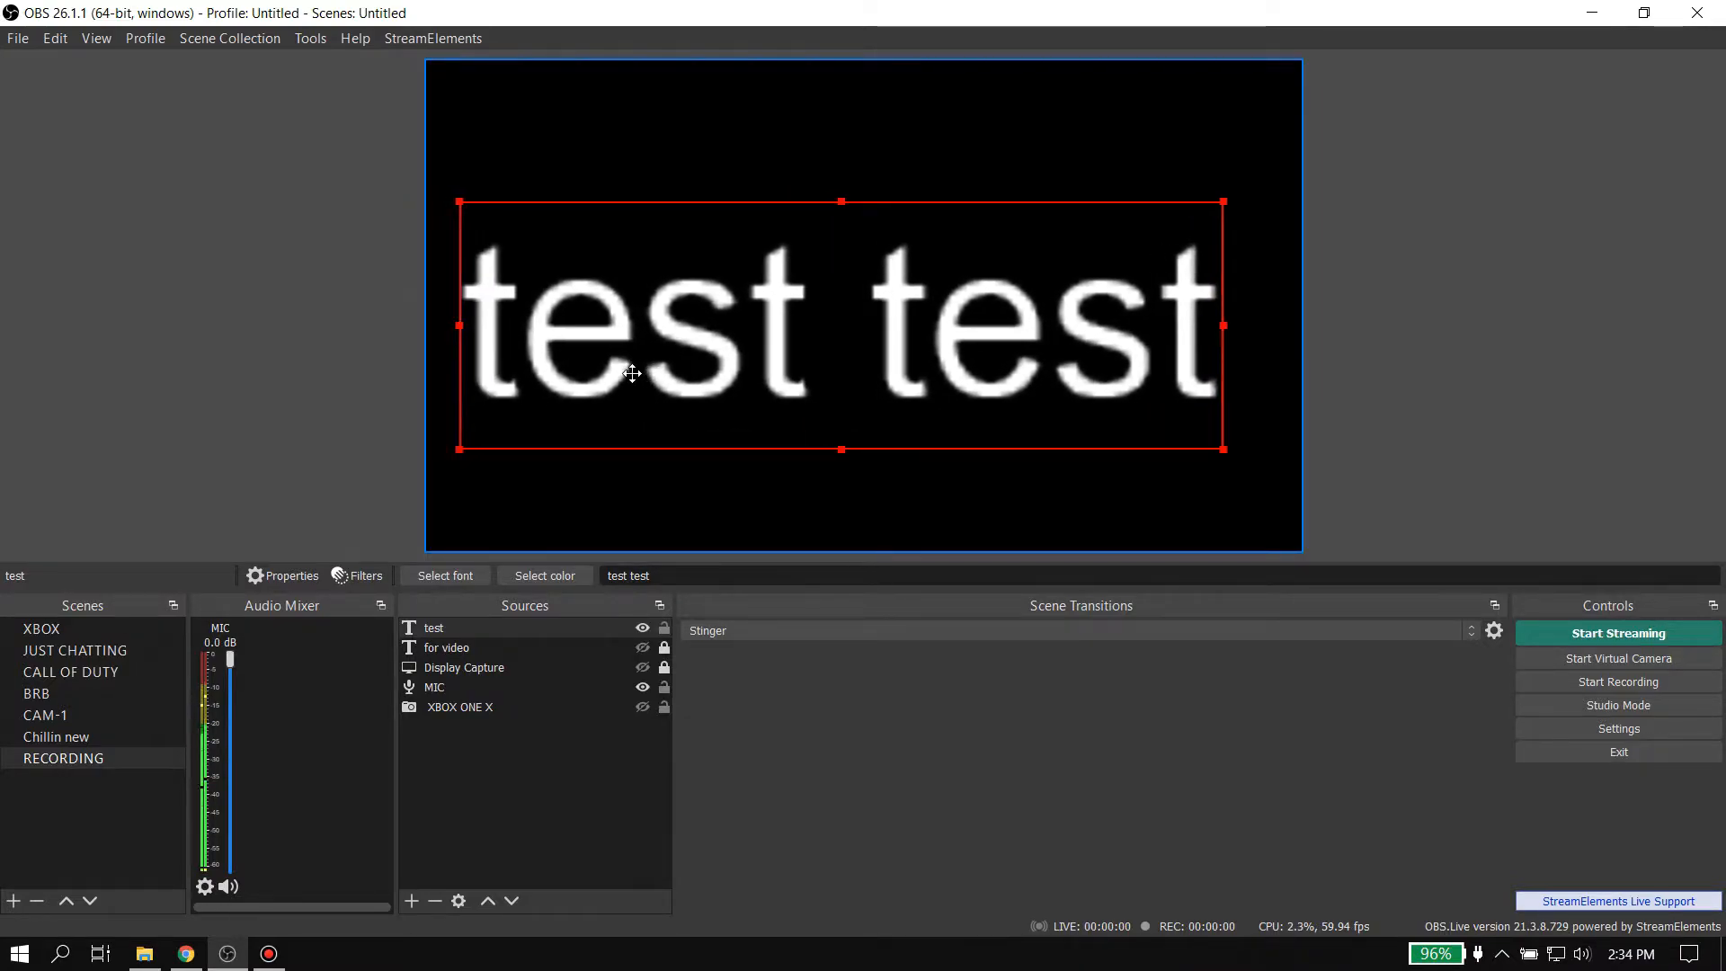
{"action": "mouse_move", "coordinate": [788, 359]}
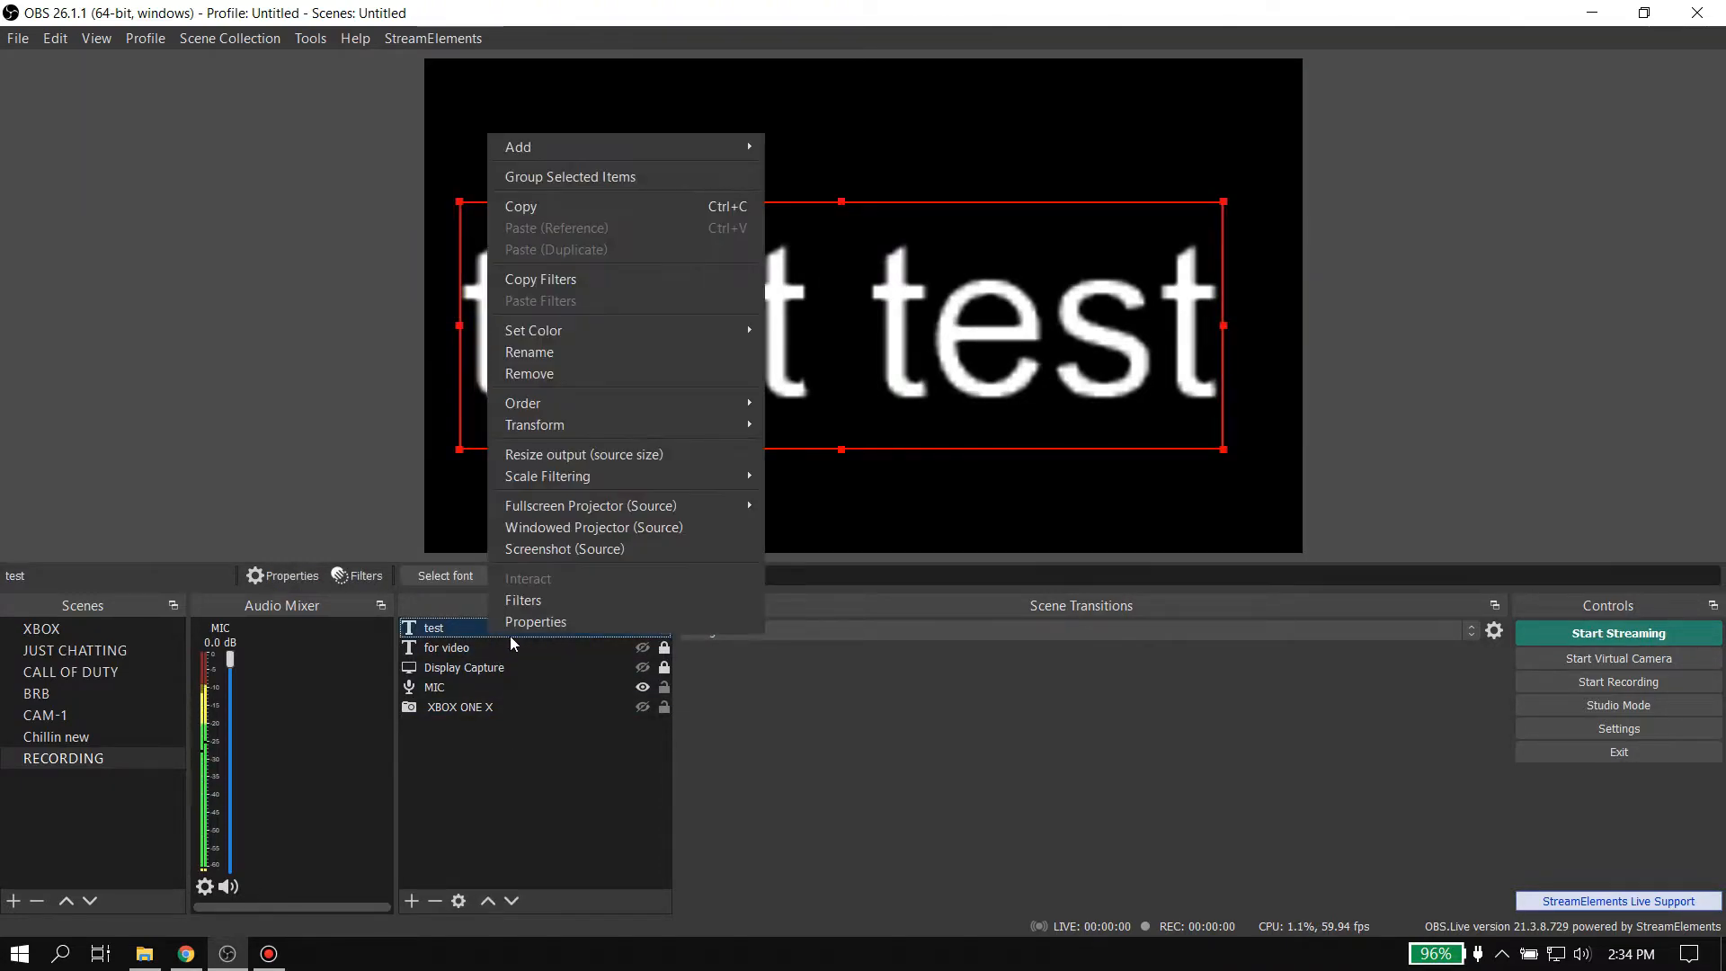
Step: In the text source's Properties, reduce the font size from 48 to 28
{"action": "left_click", "coordinate": [536, 622]}
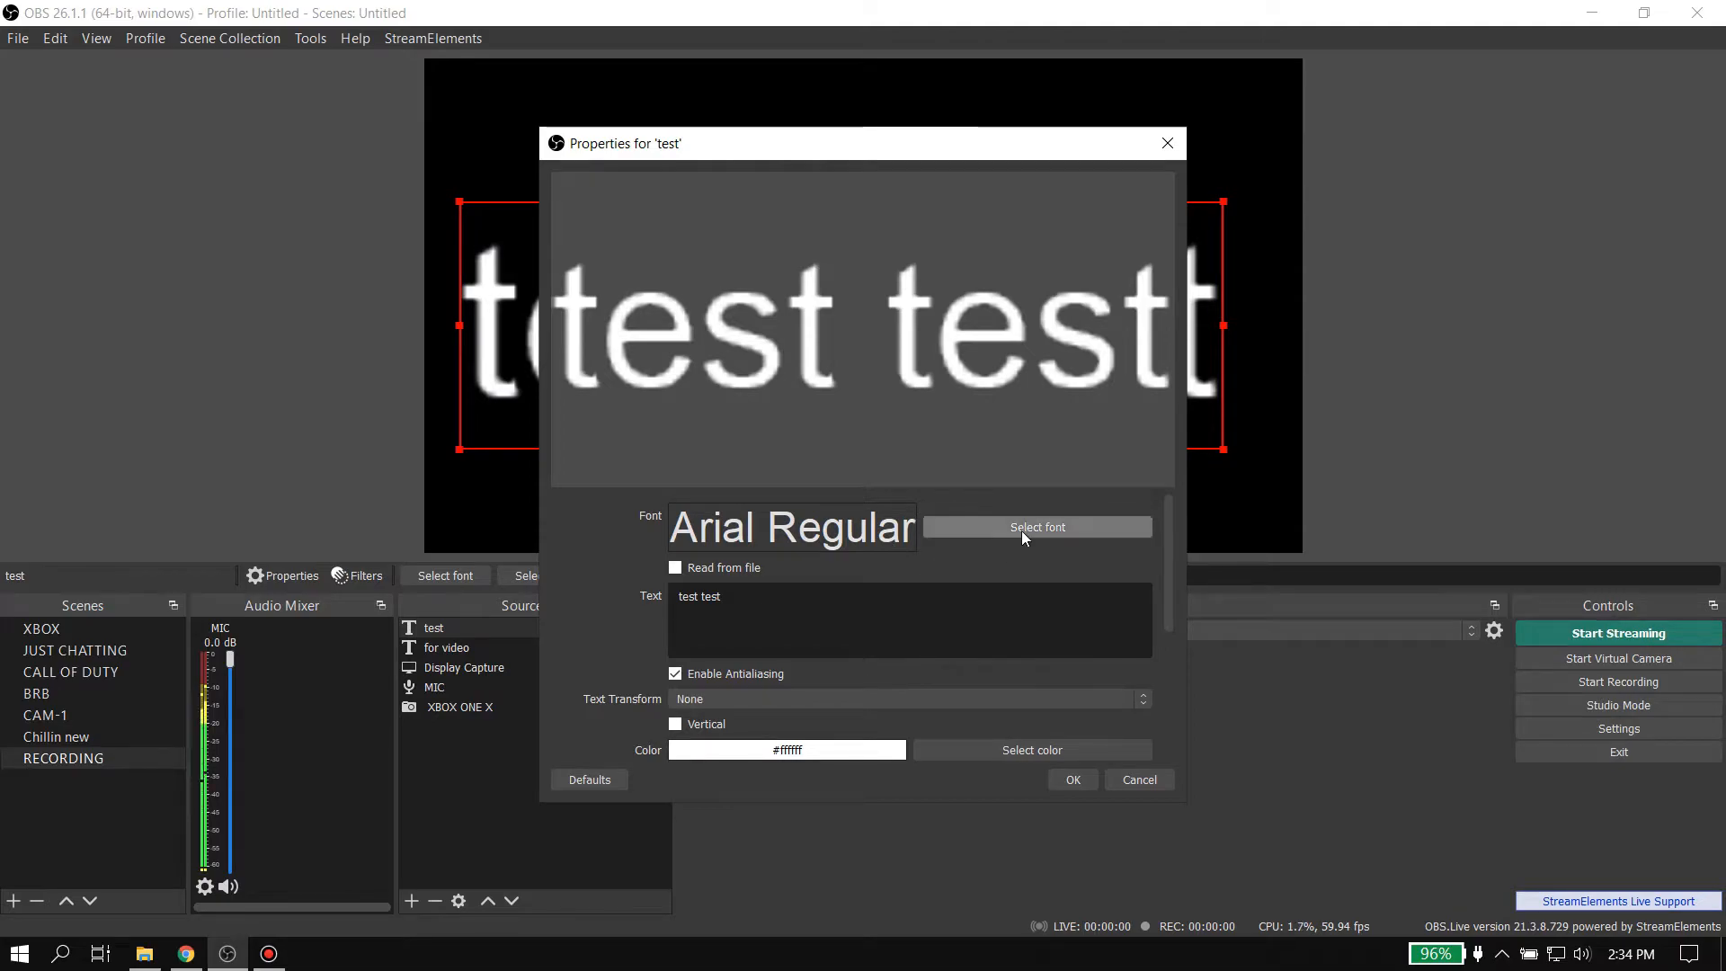
{"action": "left_click", "coordinate": [1036, 527]}
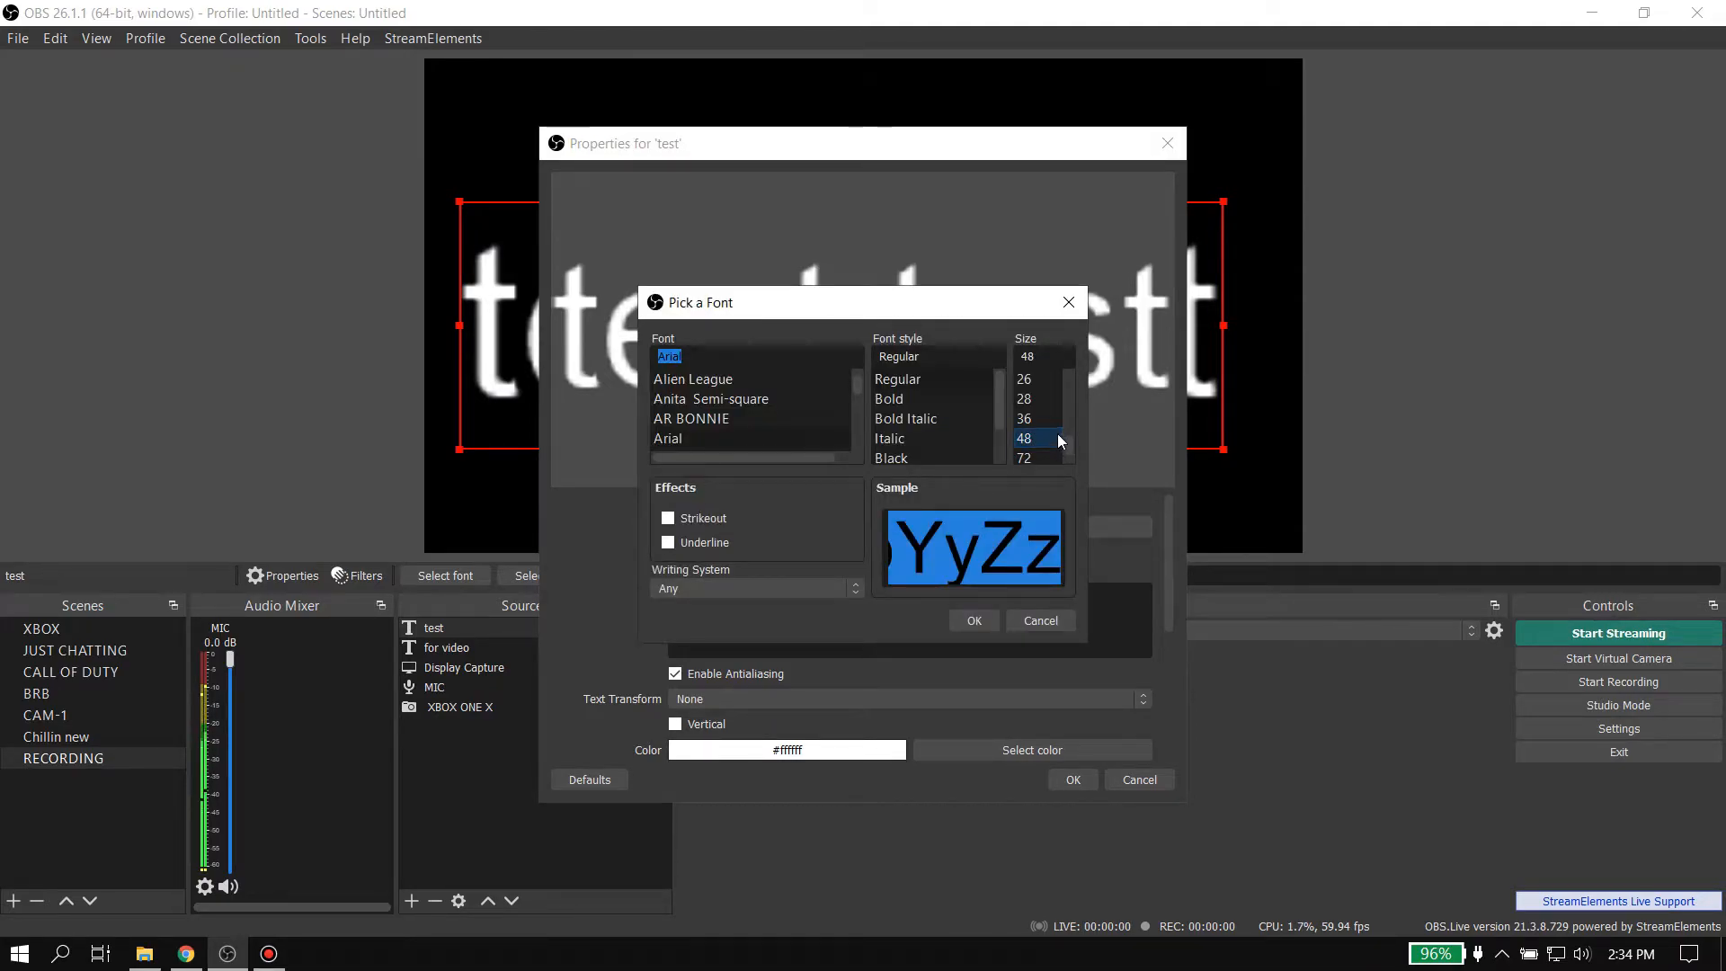
{"action": "left_click", "coordinate": [1023, 397]}
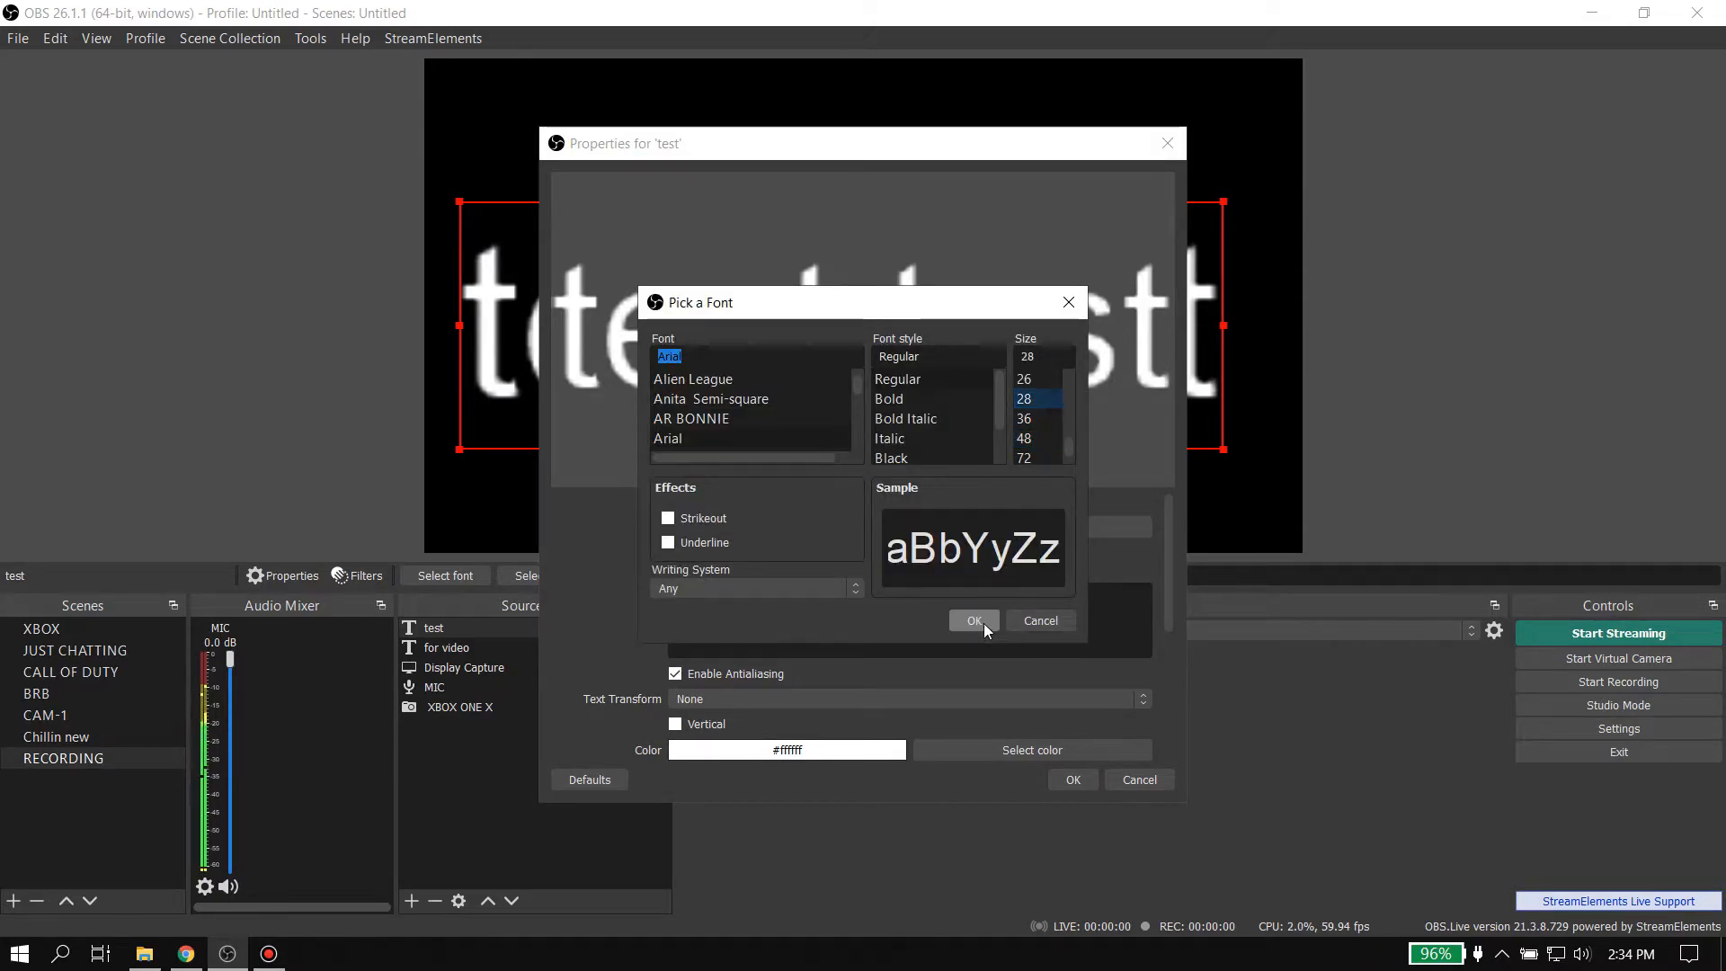
{"action": "left_click", "coordinate": [973, 620]}
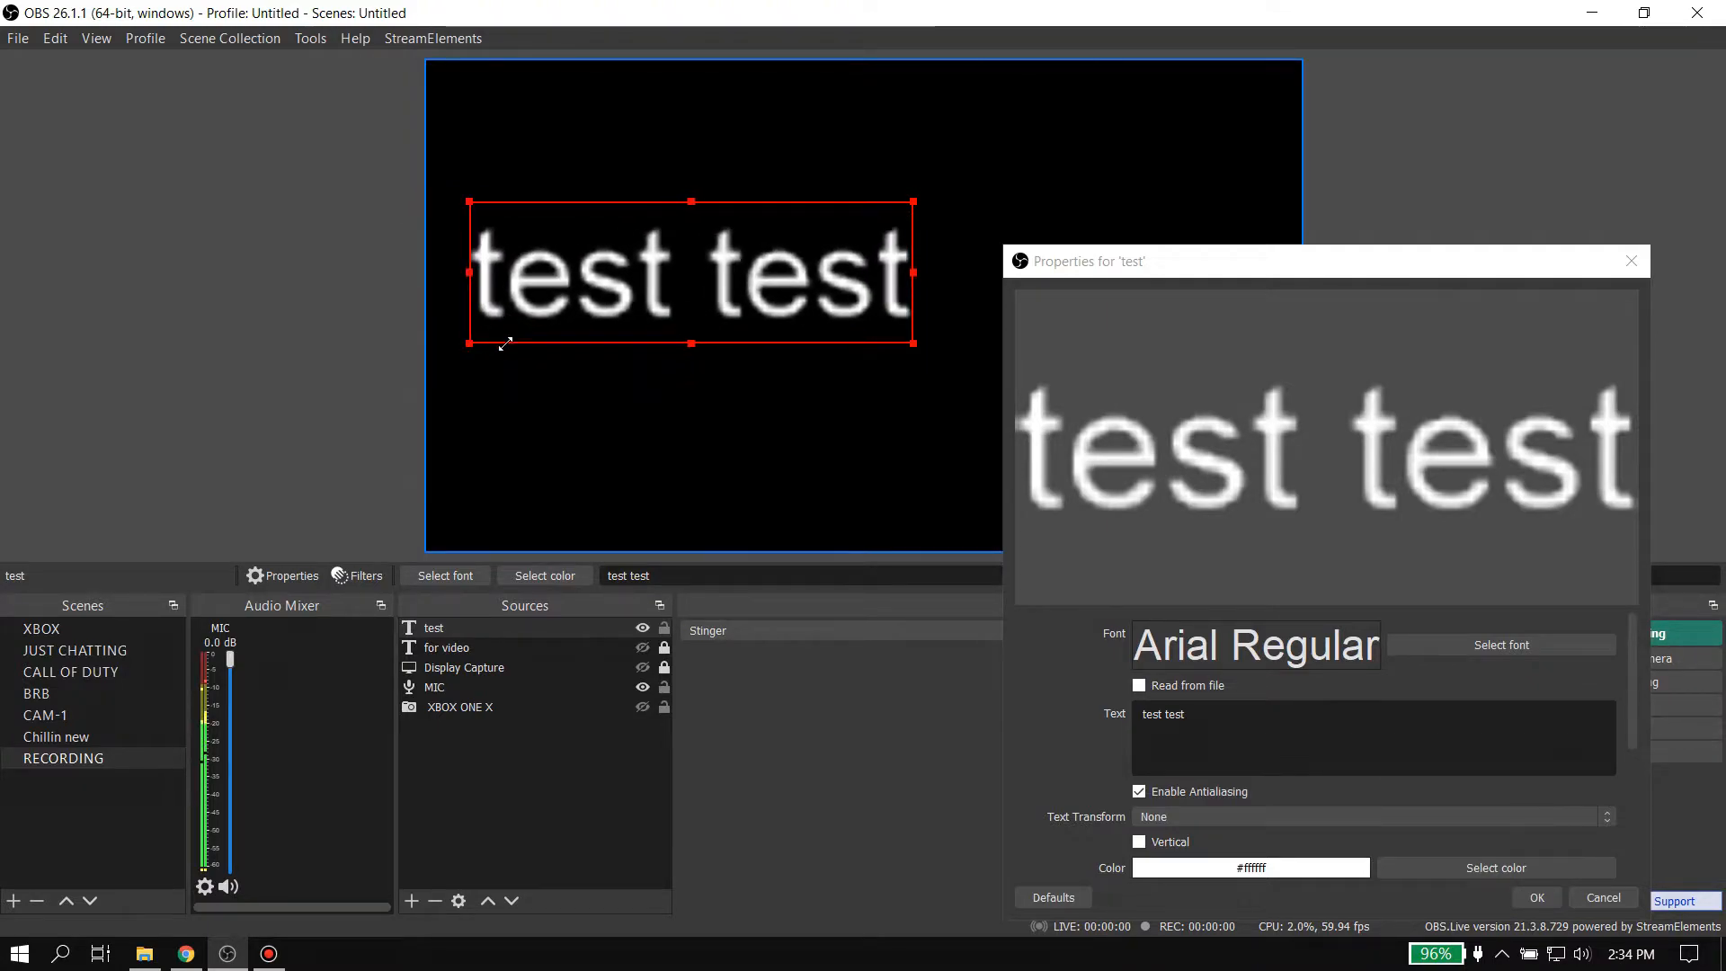
{"action": "mouse_move", "coordinate": [507, 322]}
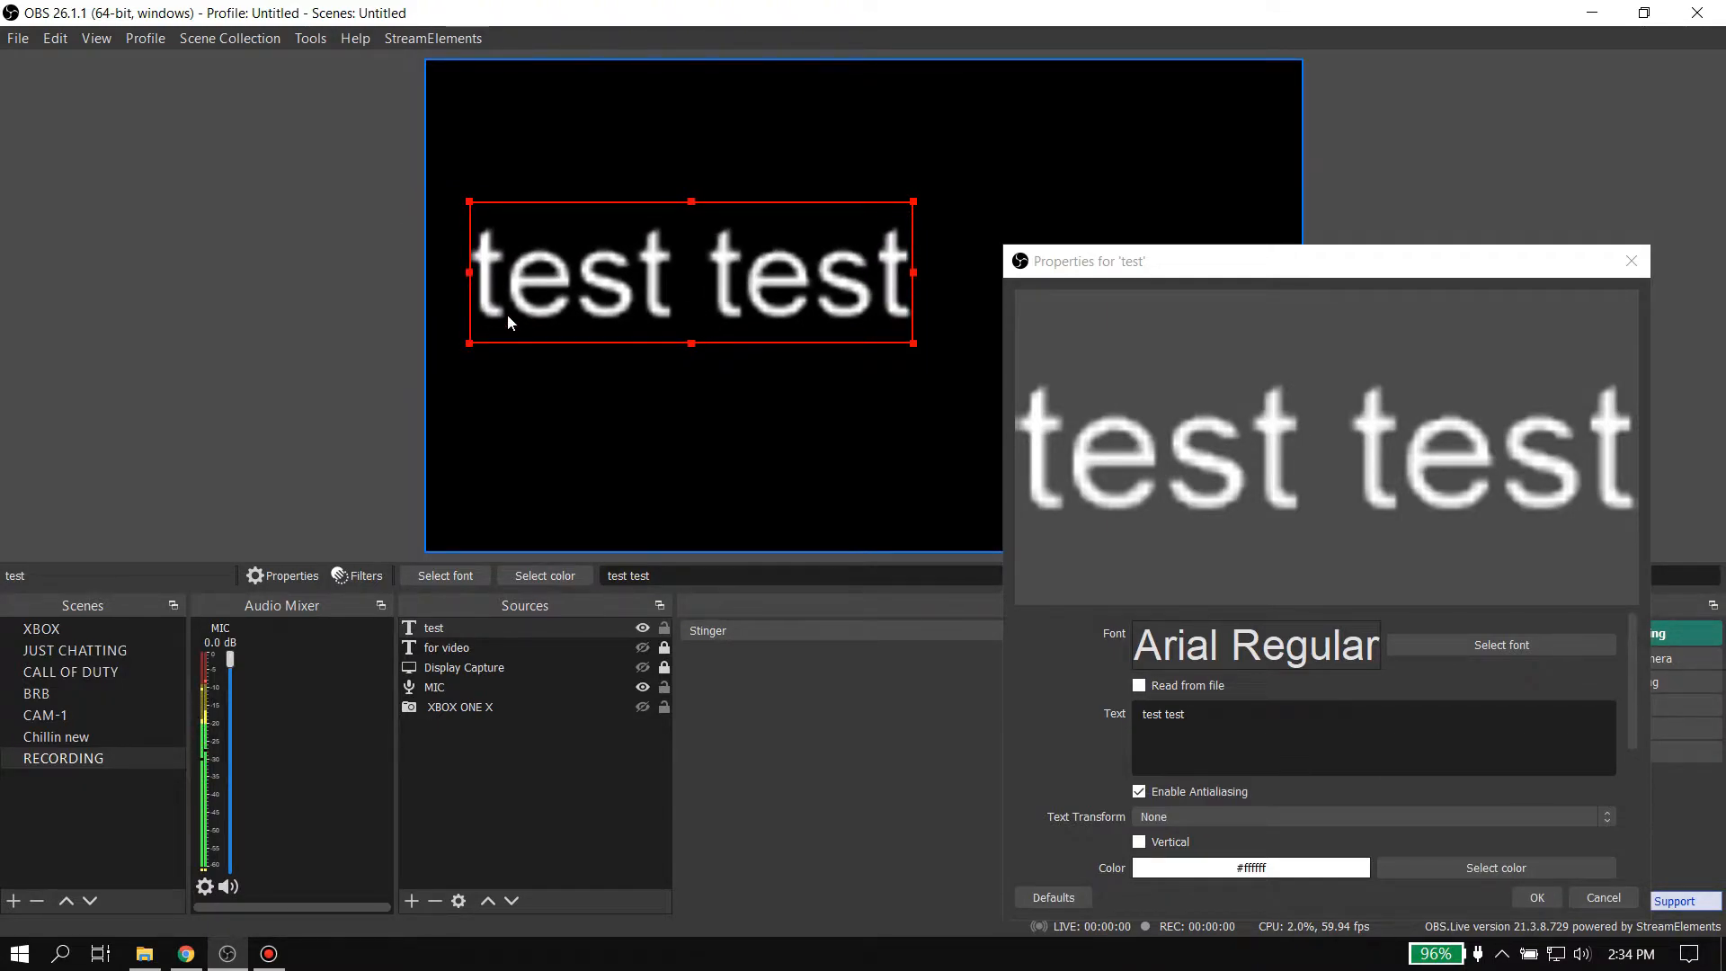
{"action": "mouse_move", "coordinate": [771, 300]}
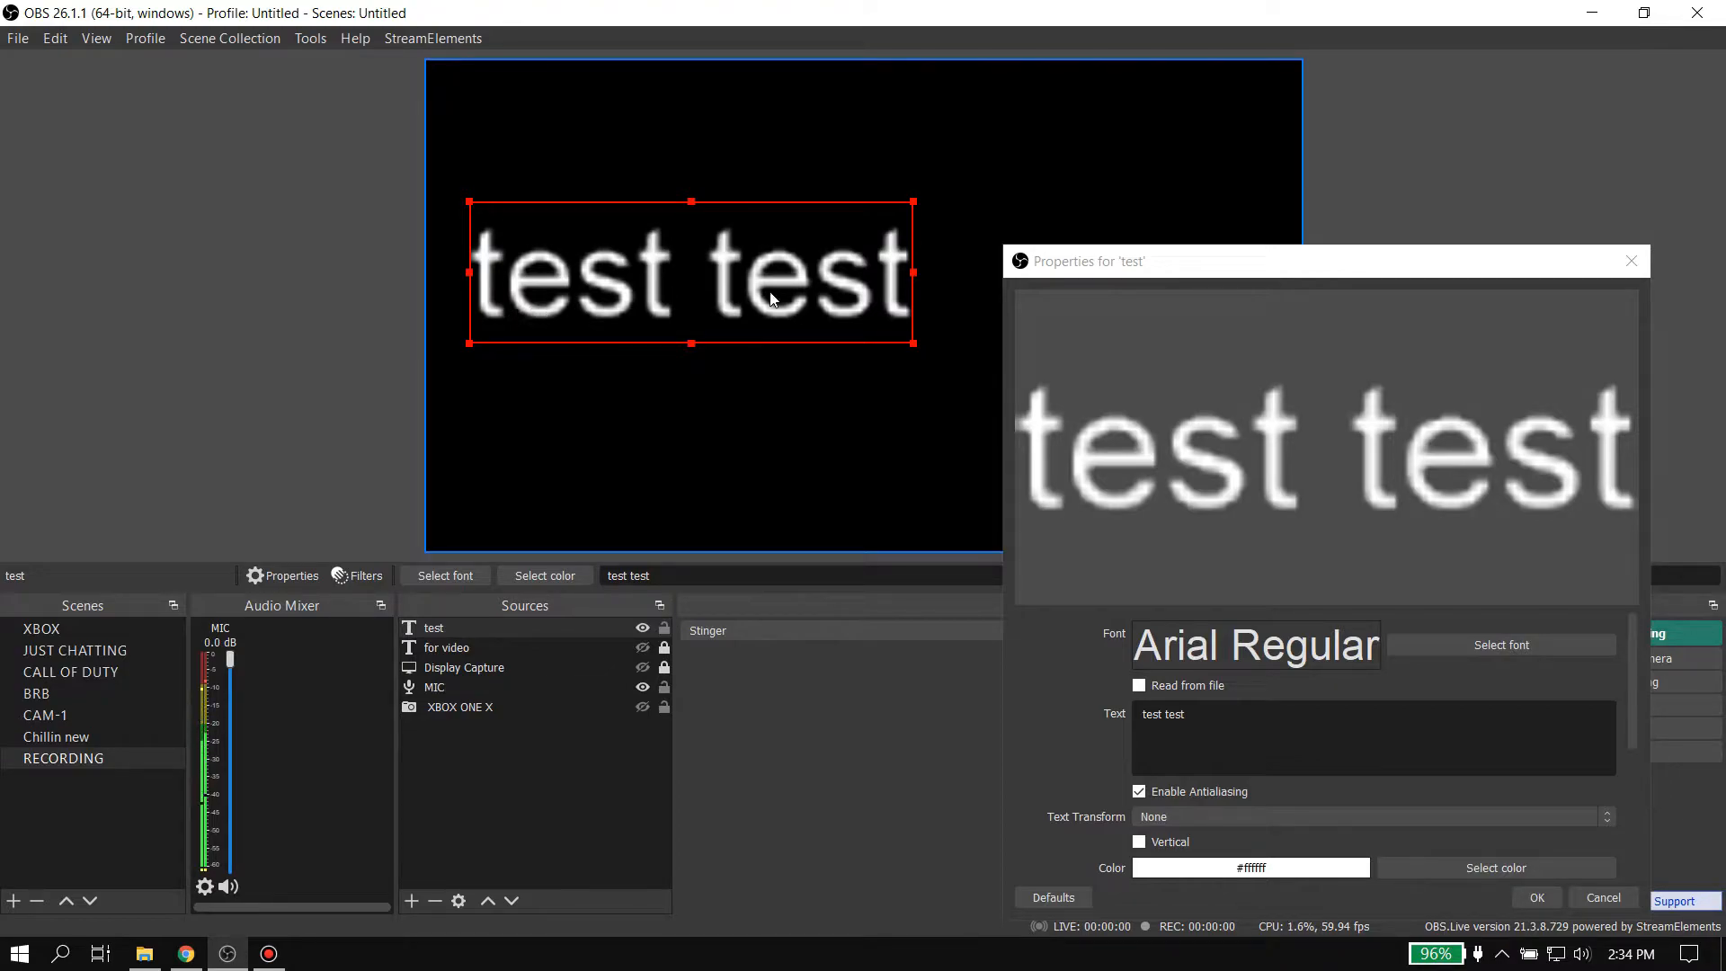
Step: Reset the 'test' source's transform, shrinking it to its native size at the top-left
{"action": "left_click", "coordinate": [625, 767]}
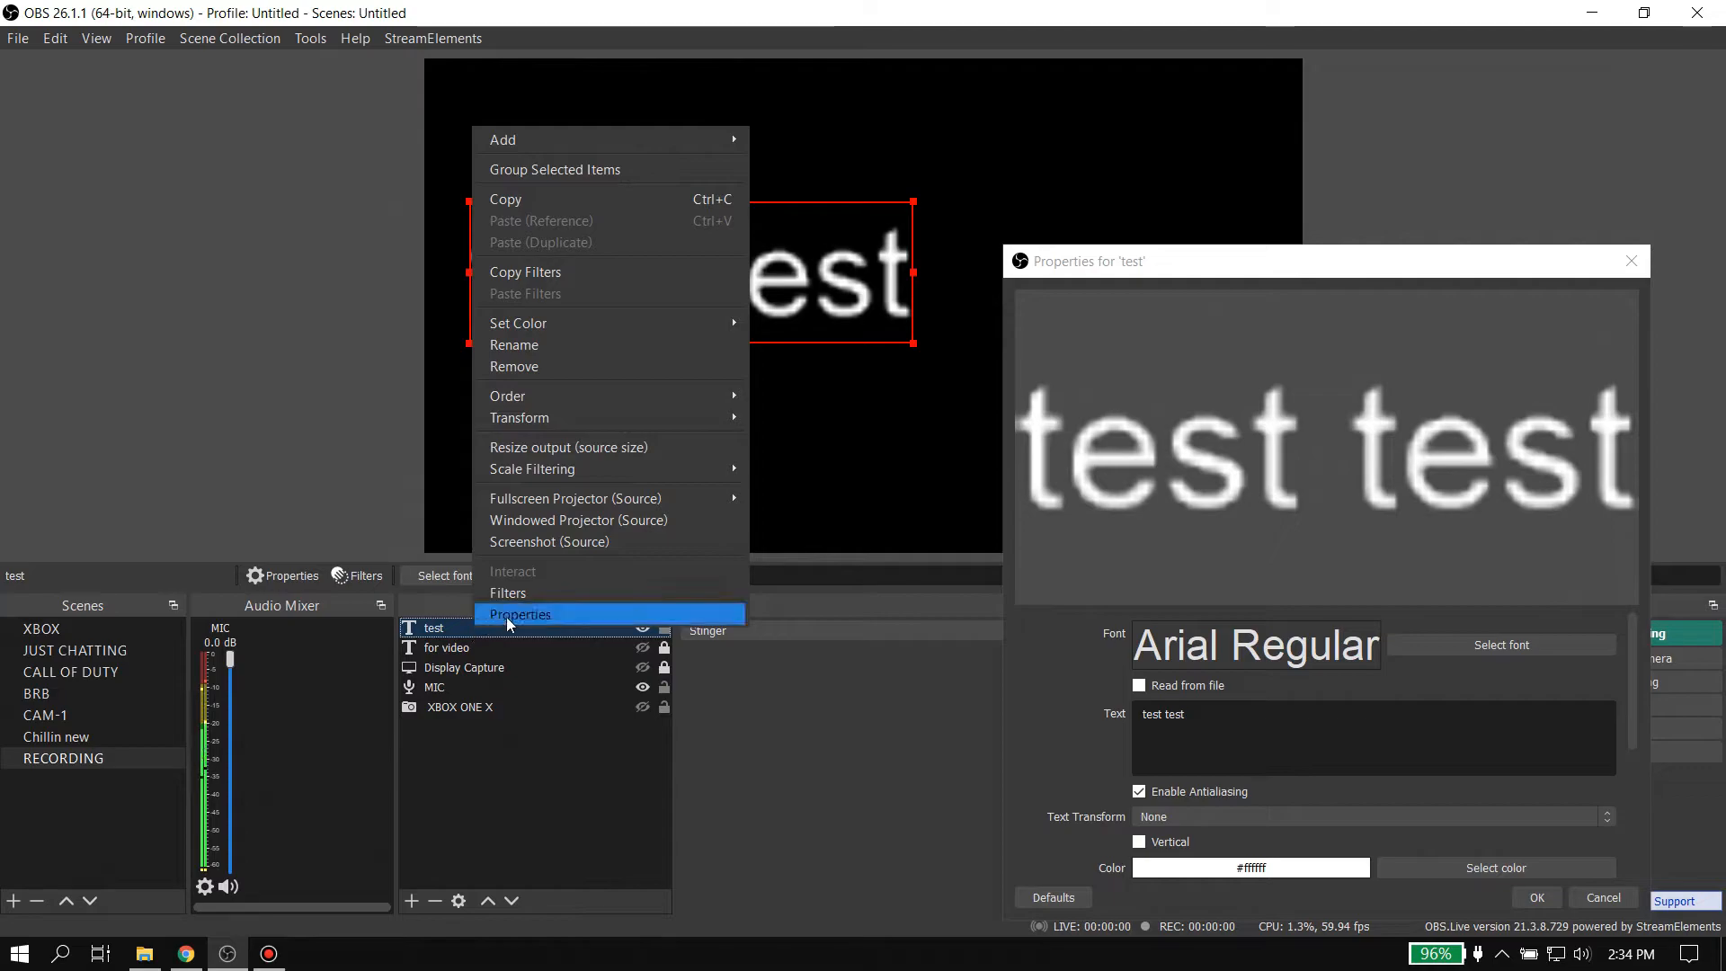
{"action": "mouse_move", "coordinate": [586, 418]}
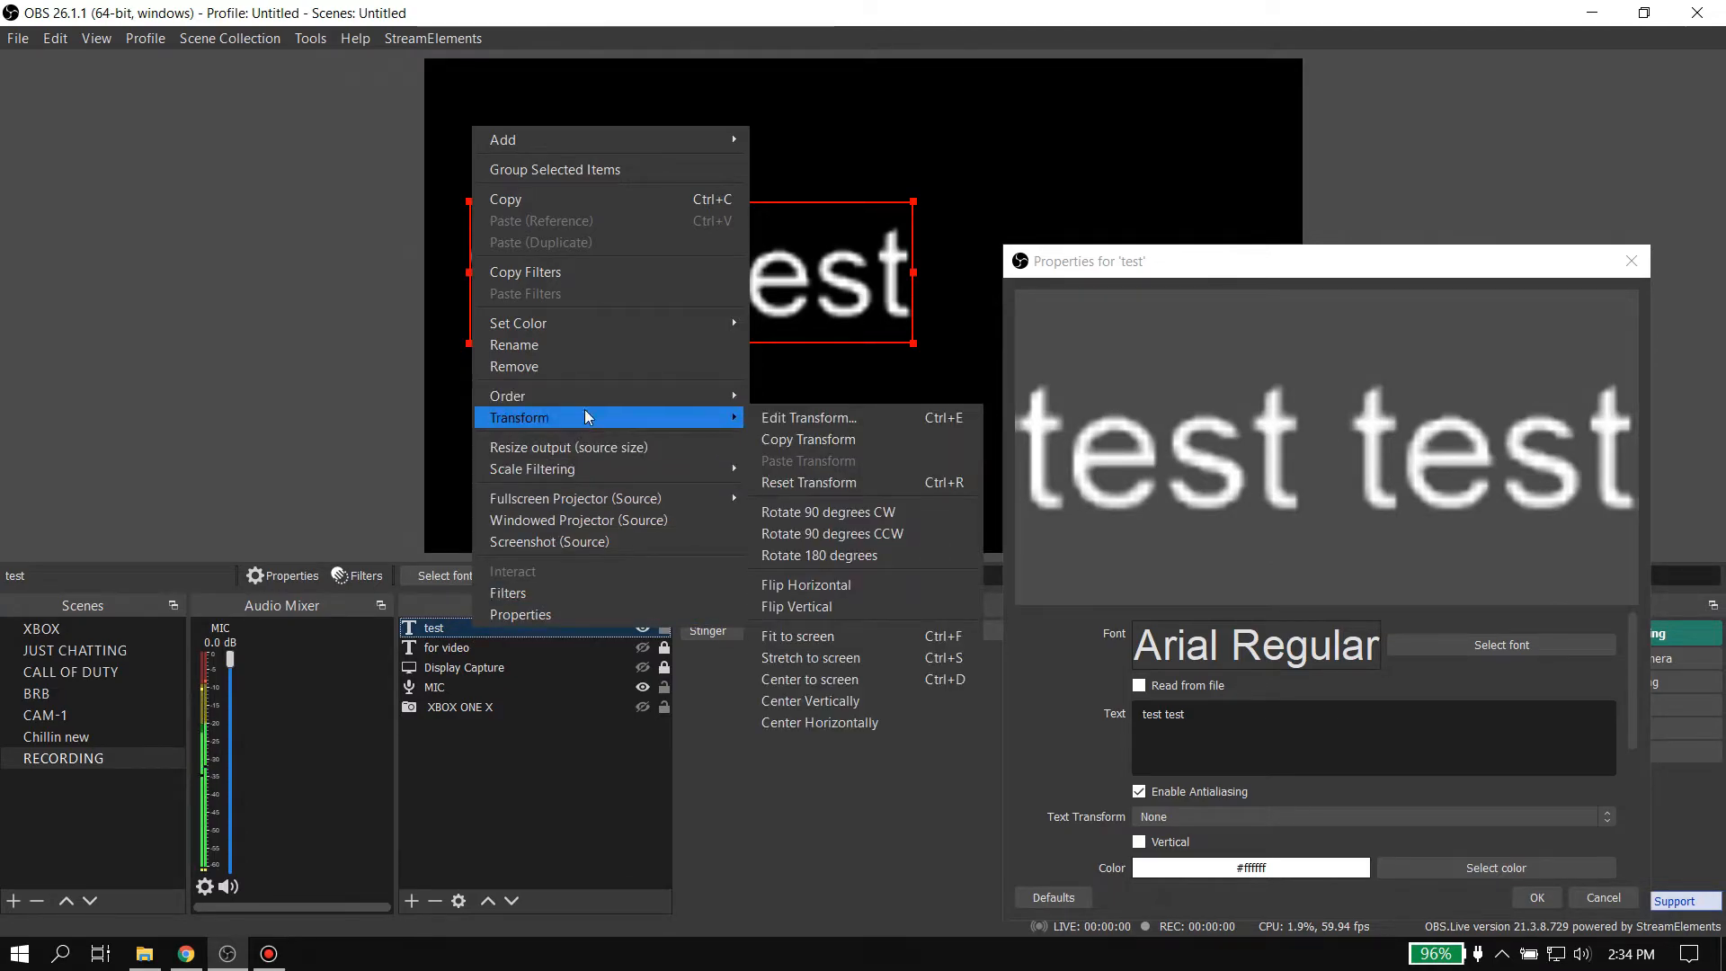
{"action": "mouse_move", "coordinate": [827, 482]}
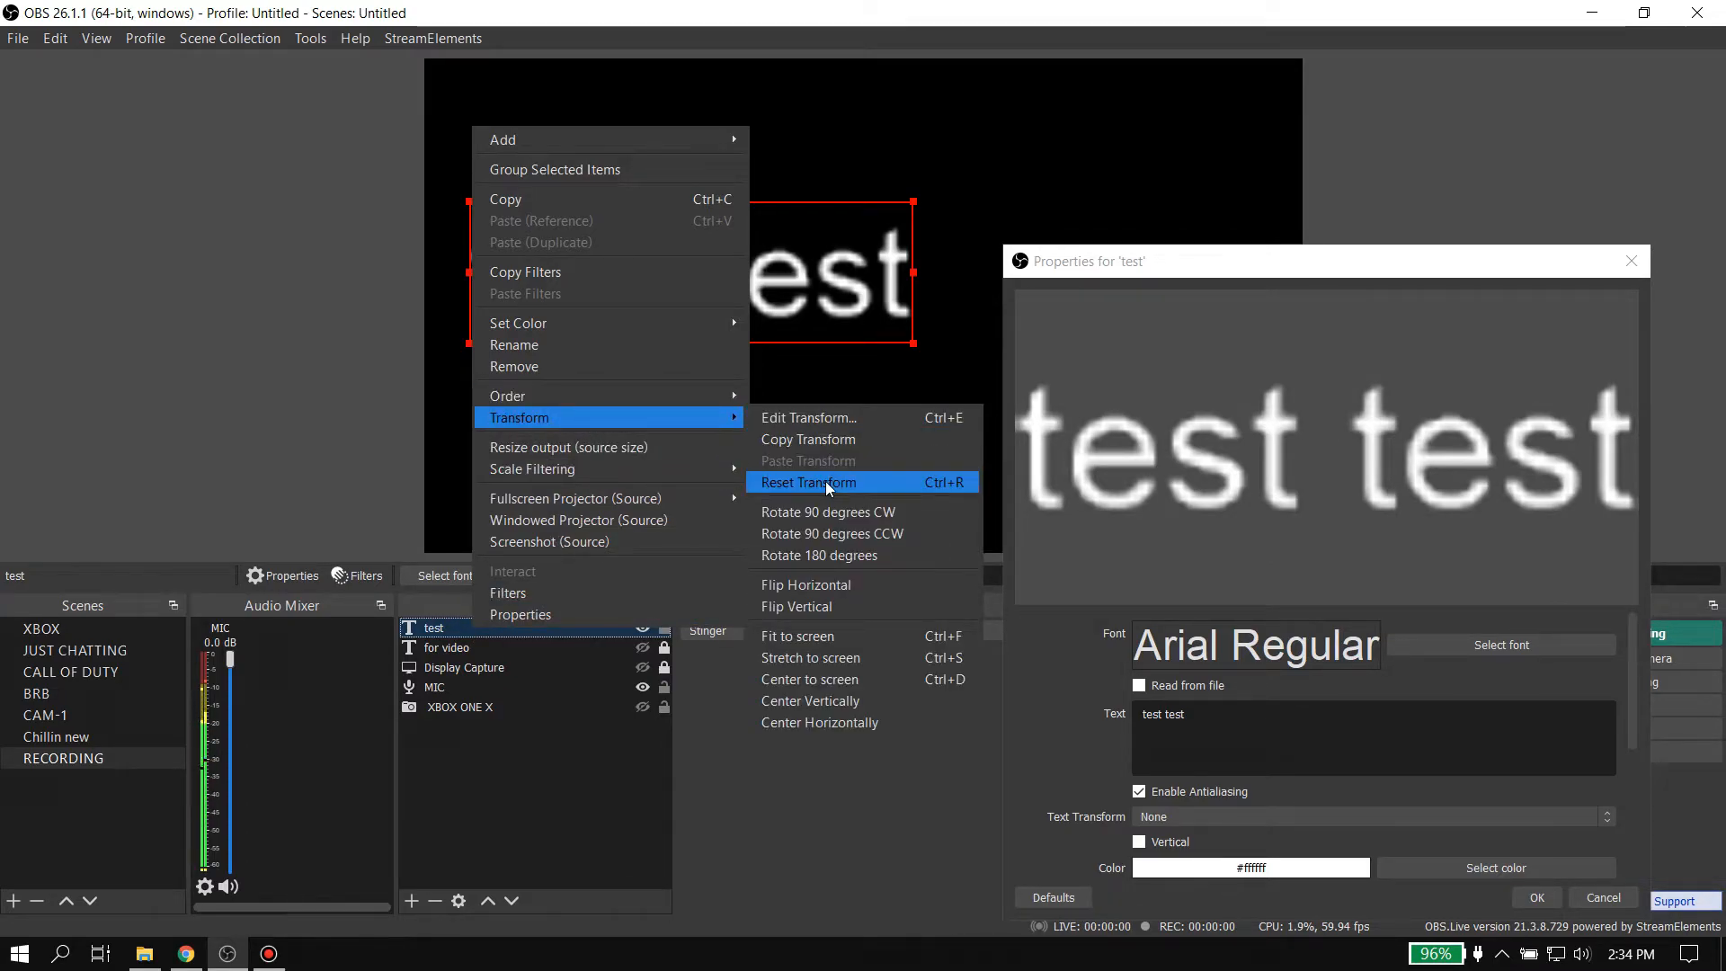
{"action": "left_click", "coordinate": [808, 482]}
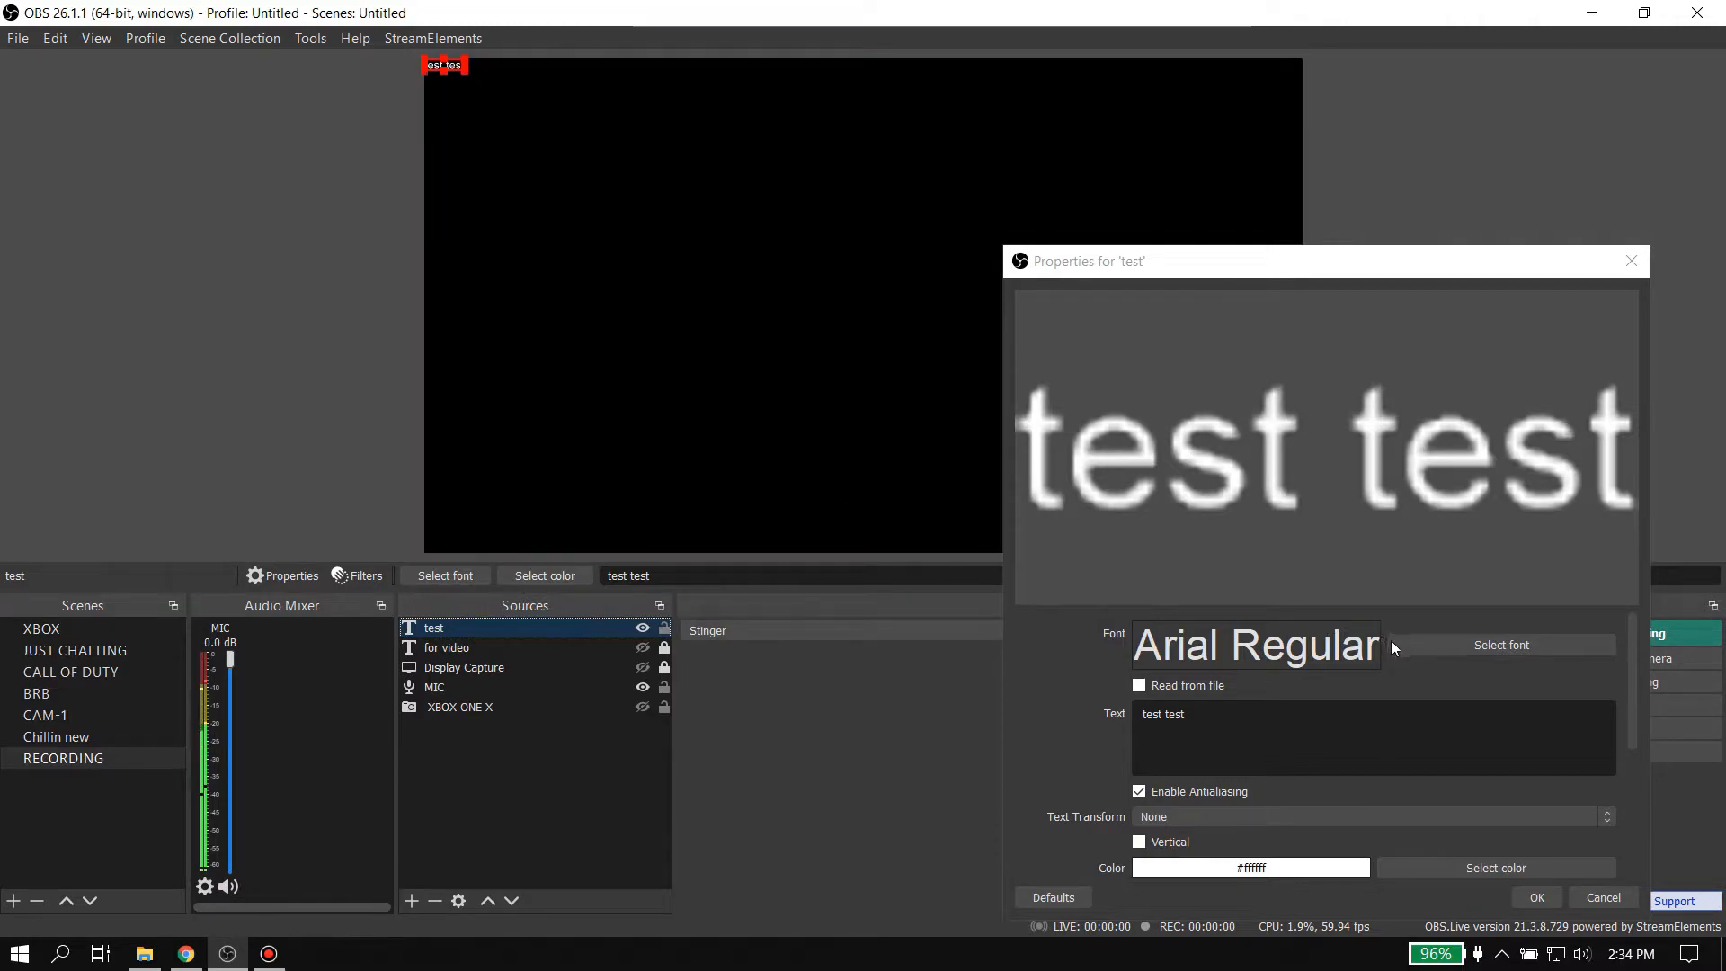
Step: Raise the text's font size to 72
{"action": "left_click", "coordinate": [1500, 644]}
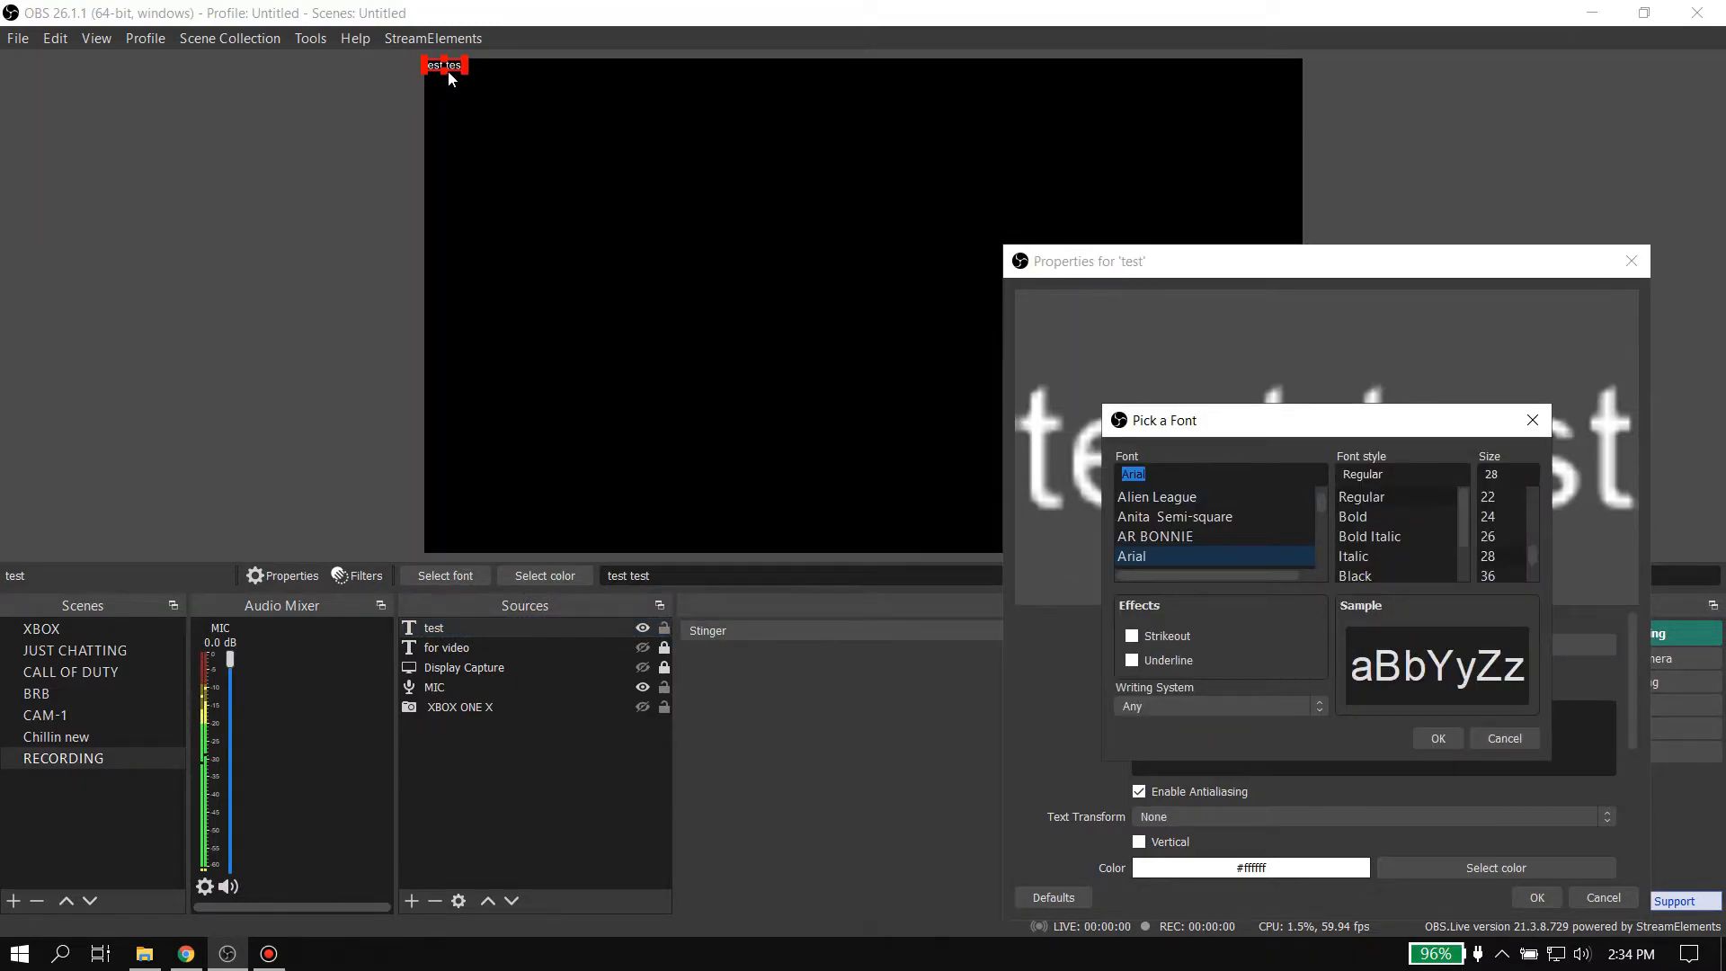
{"action": "mouse_move", "coordinate": [948, 284]}
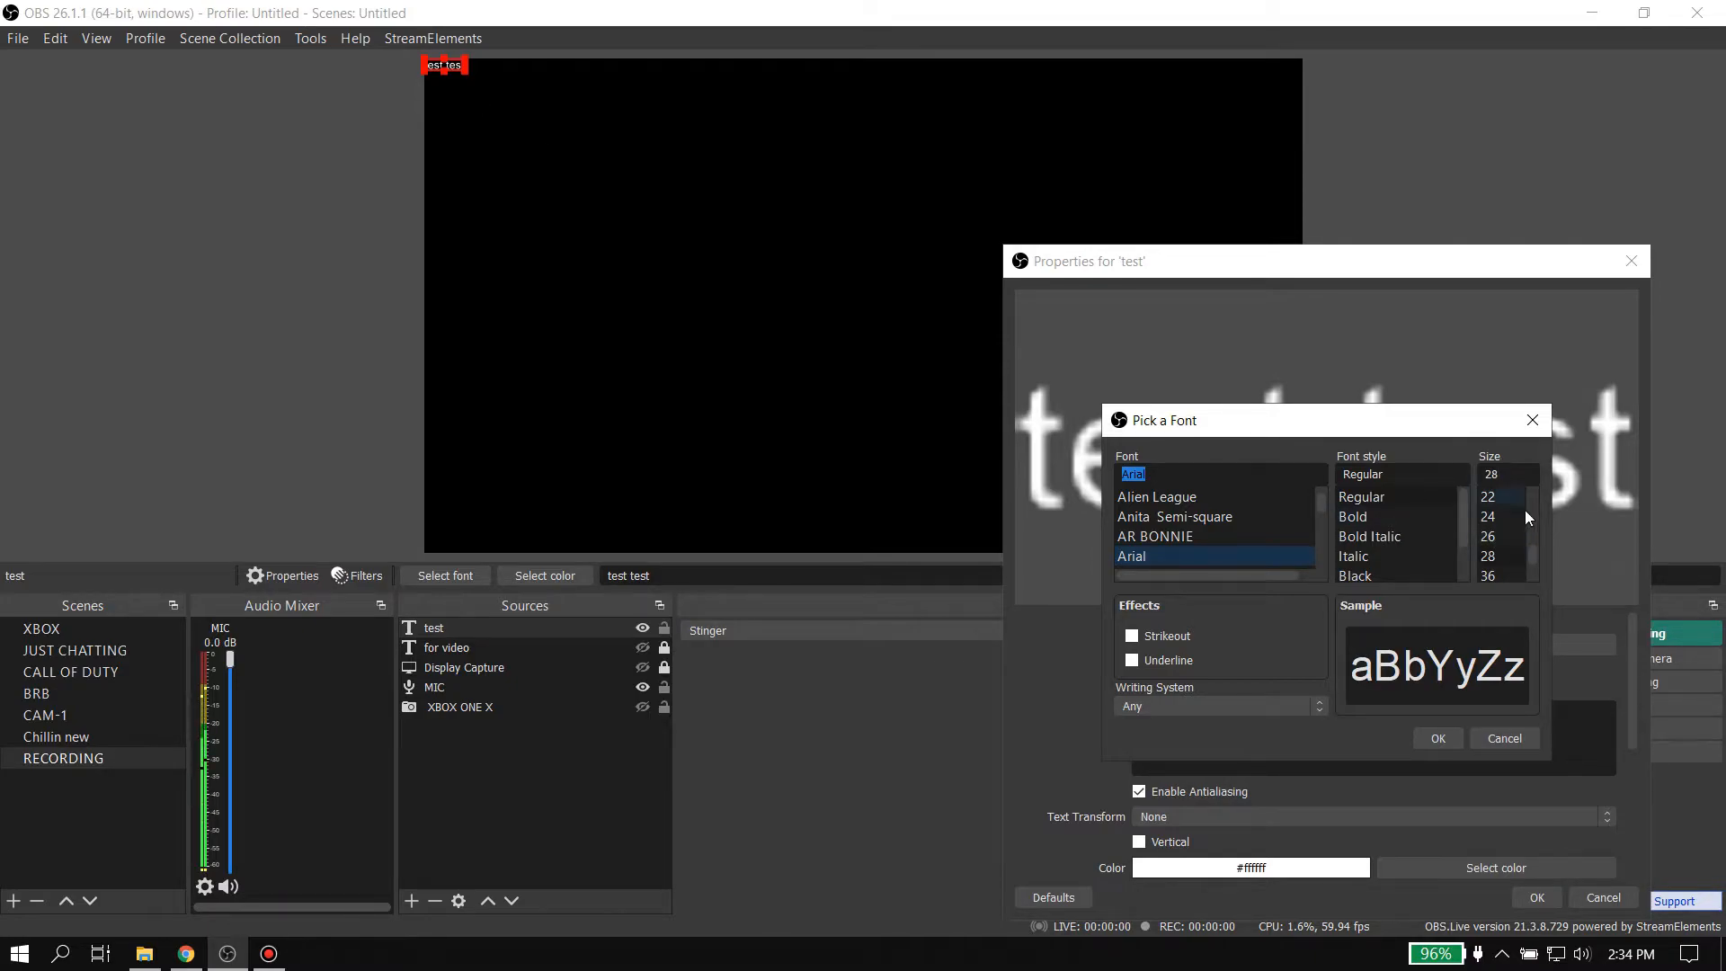
{"action": "left_click", "coordinate": [1489, 556]}
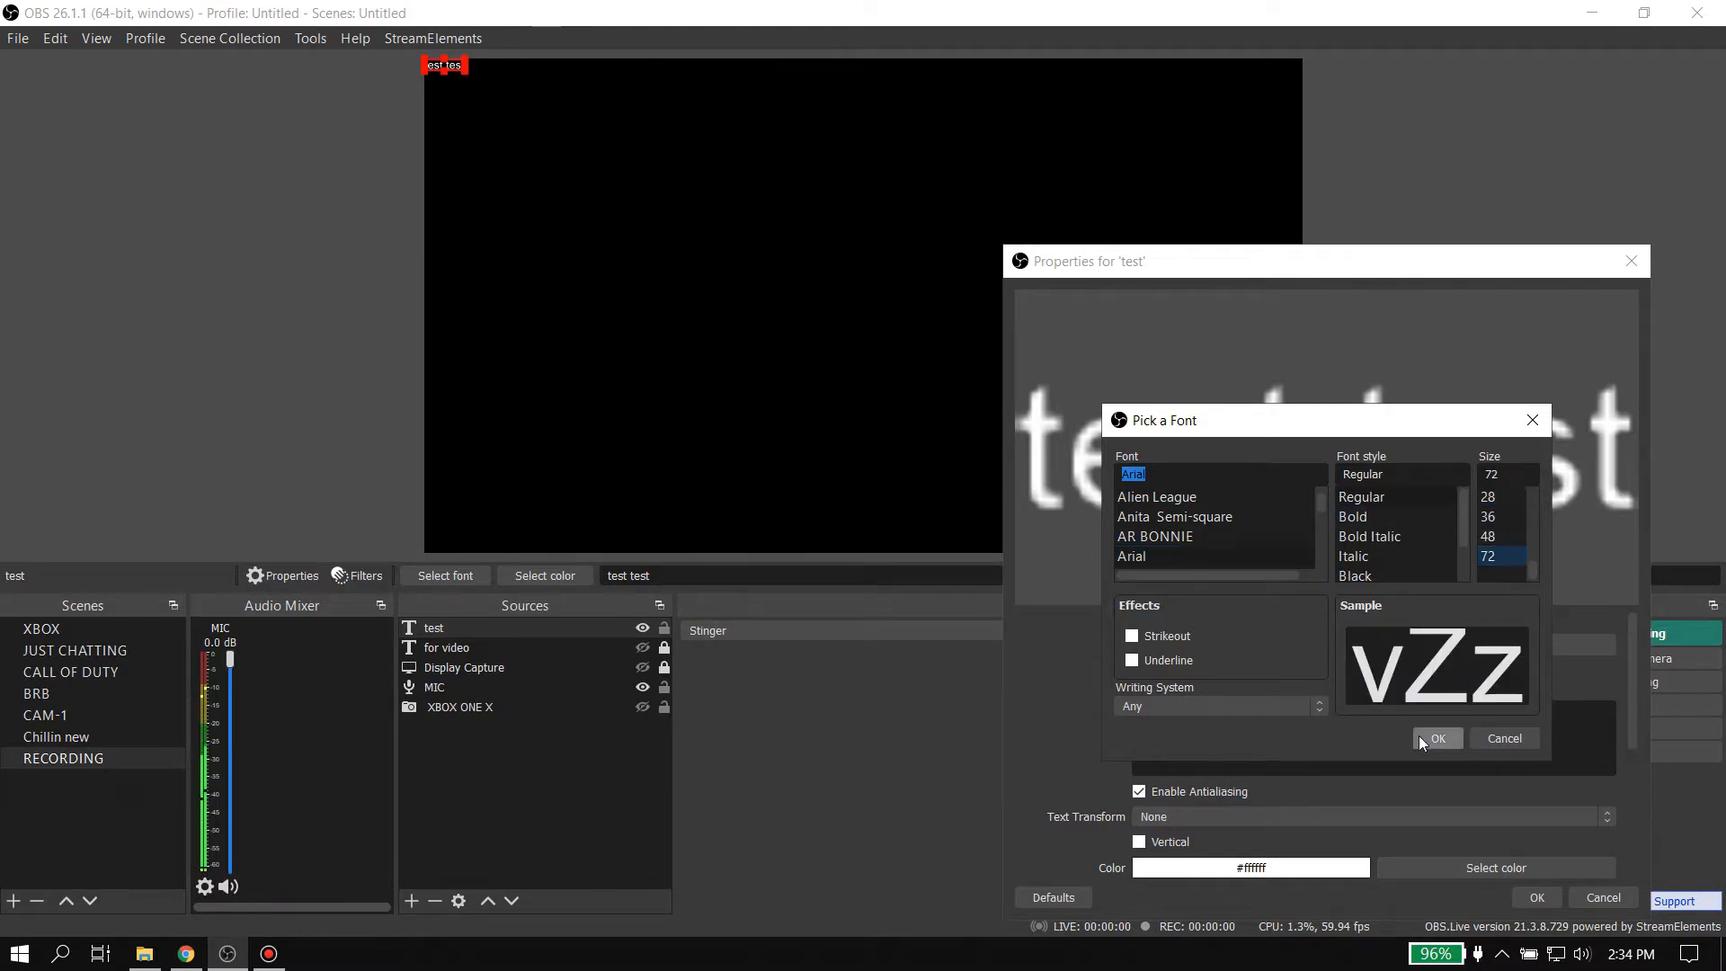
{"action": "left_click", "coordinate": [1438, 739]}
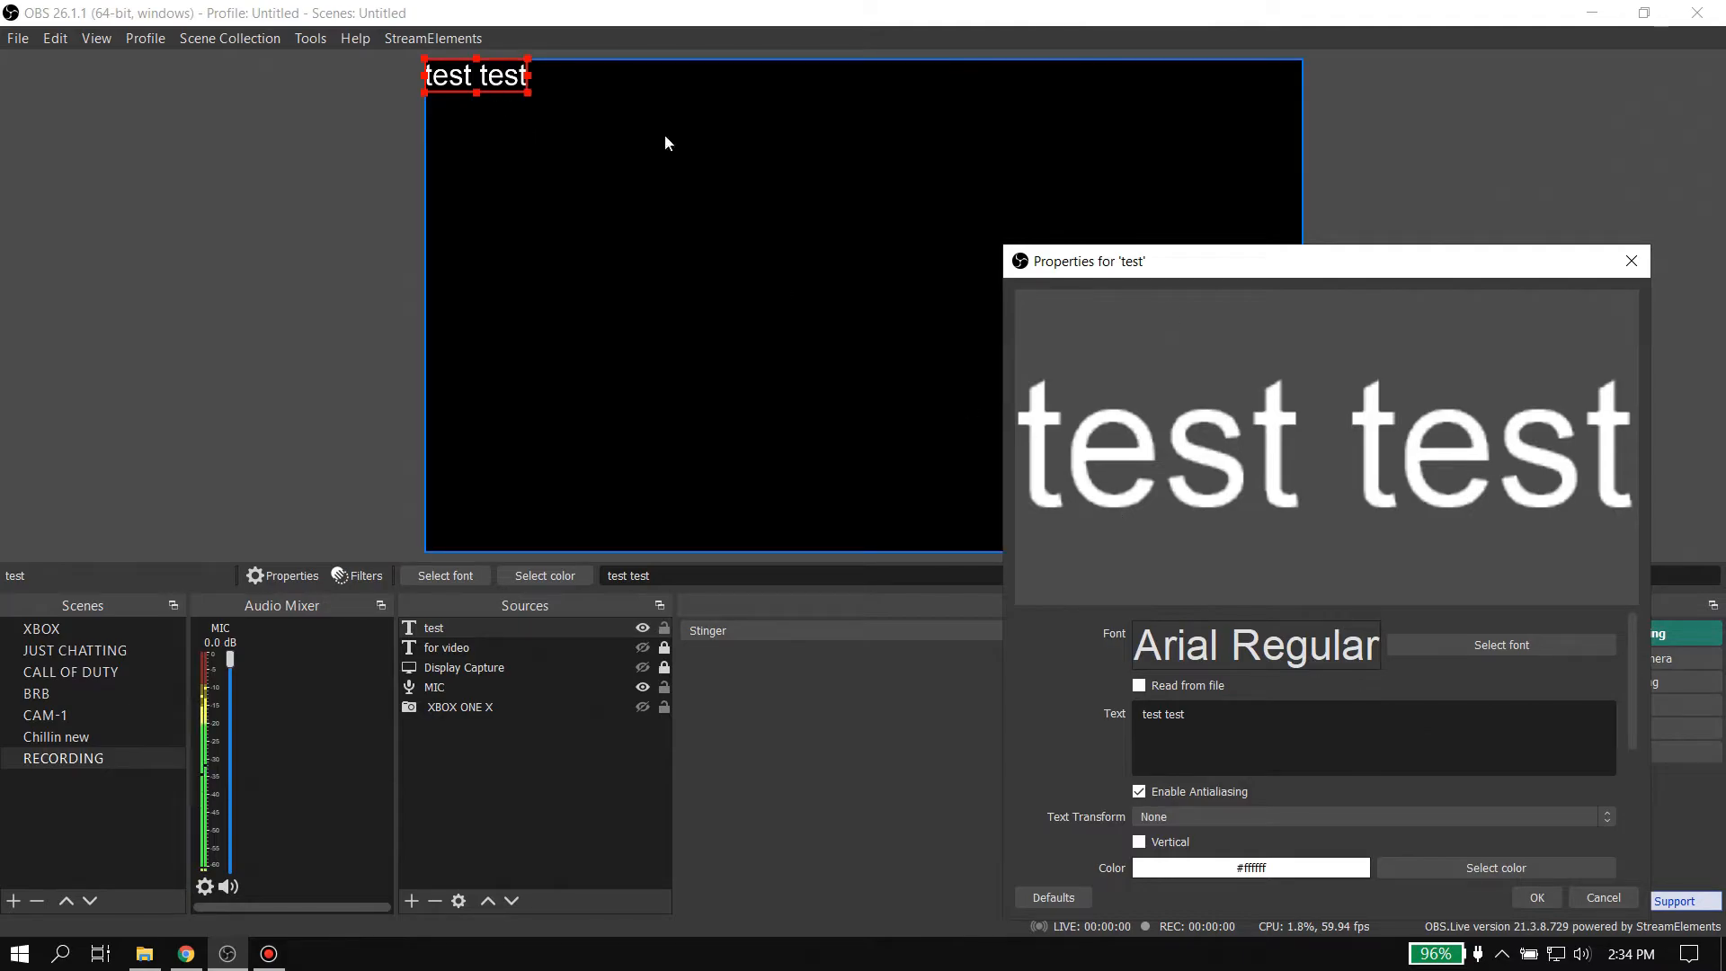
Step: Raise the font size further to 256 so the text renders large and crisp
{"action": "left_click", "coordinate": [1500, 644]}
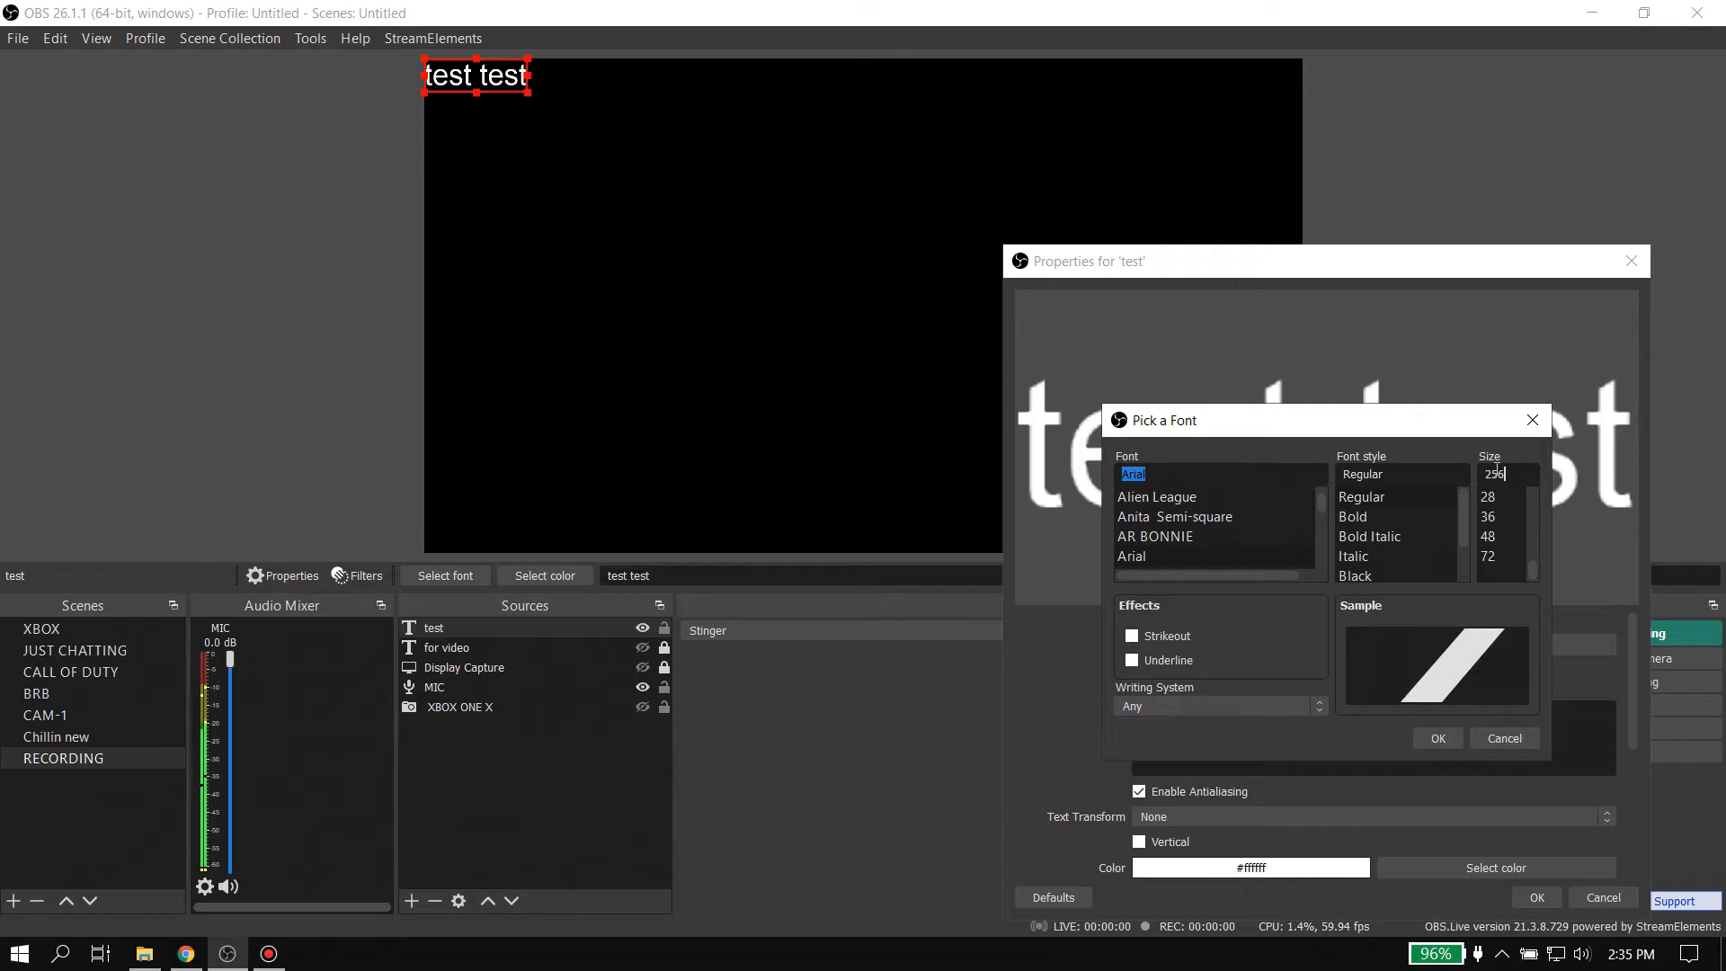
{"action": "left_click", "coordinate": [1436, 737]}
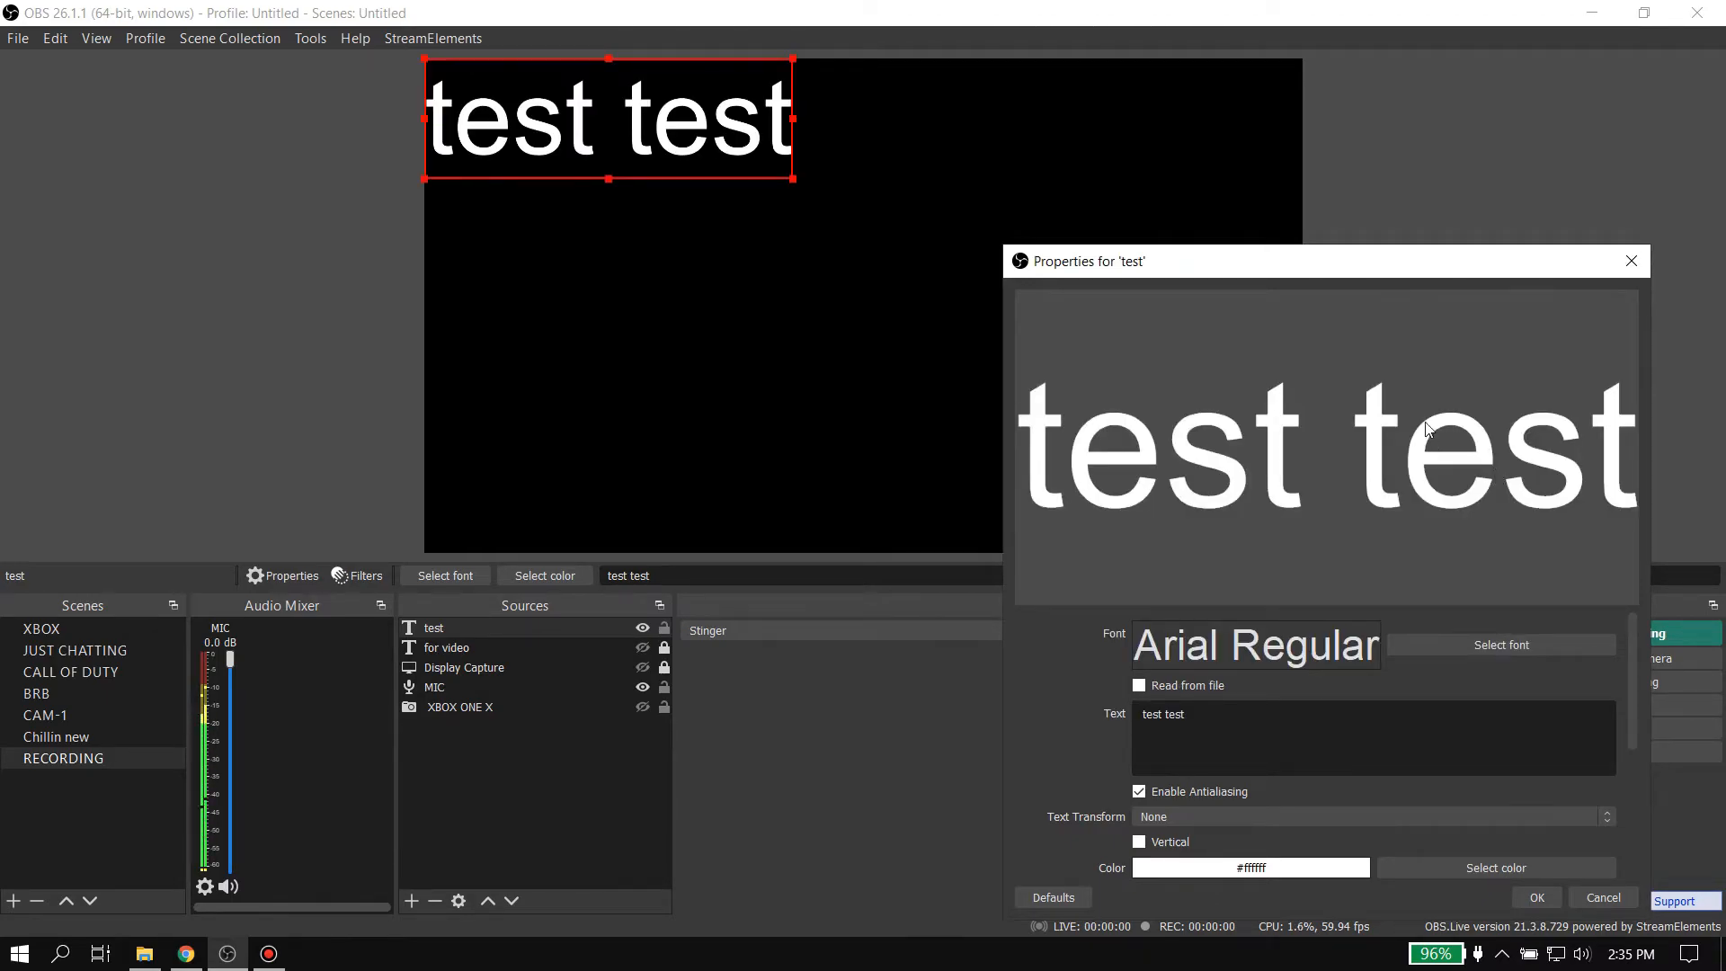
{"action": "left_click", "coordinate": [1499, 644]}
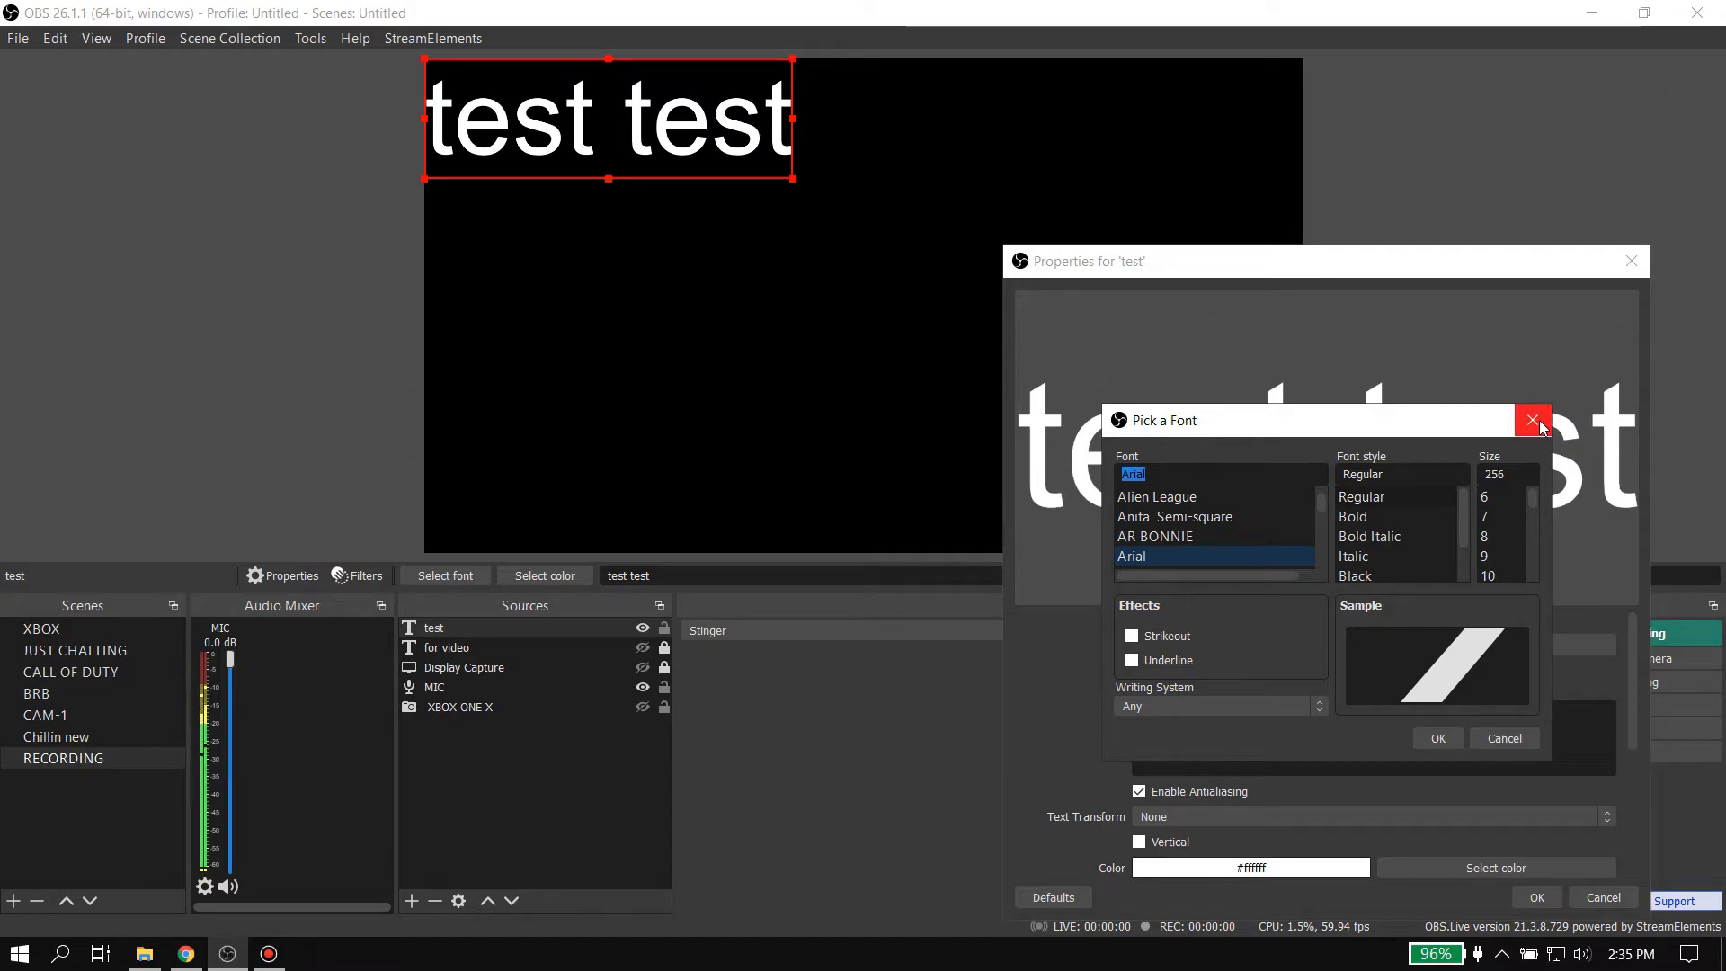
Step: Dismiss the font picker and reset the source's transform, leaving the 256-size text overflowing the canvas
{"action": "left_click", "coordinate": [1532, 419]}
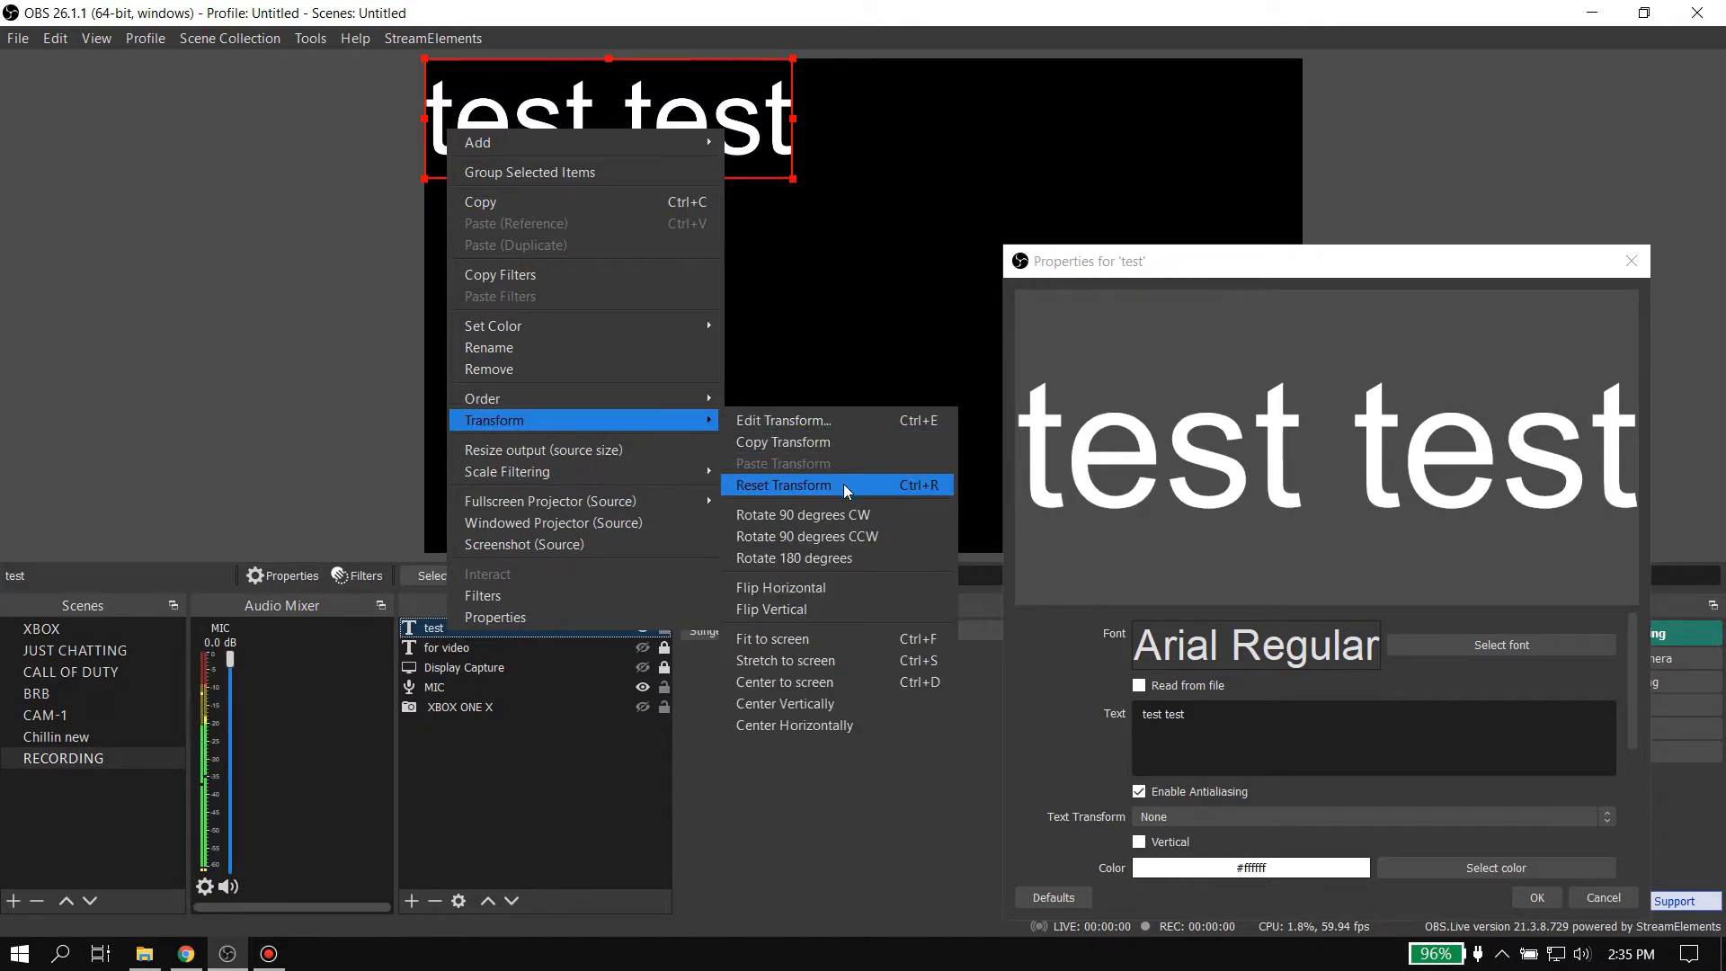
{"action": "left_click", "coordinate": [783, 484]}
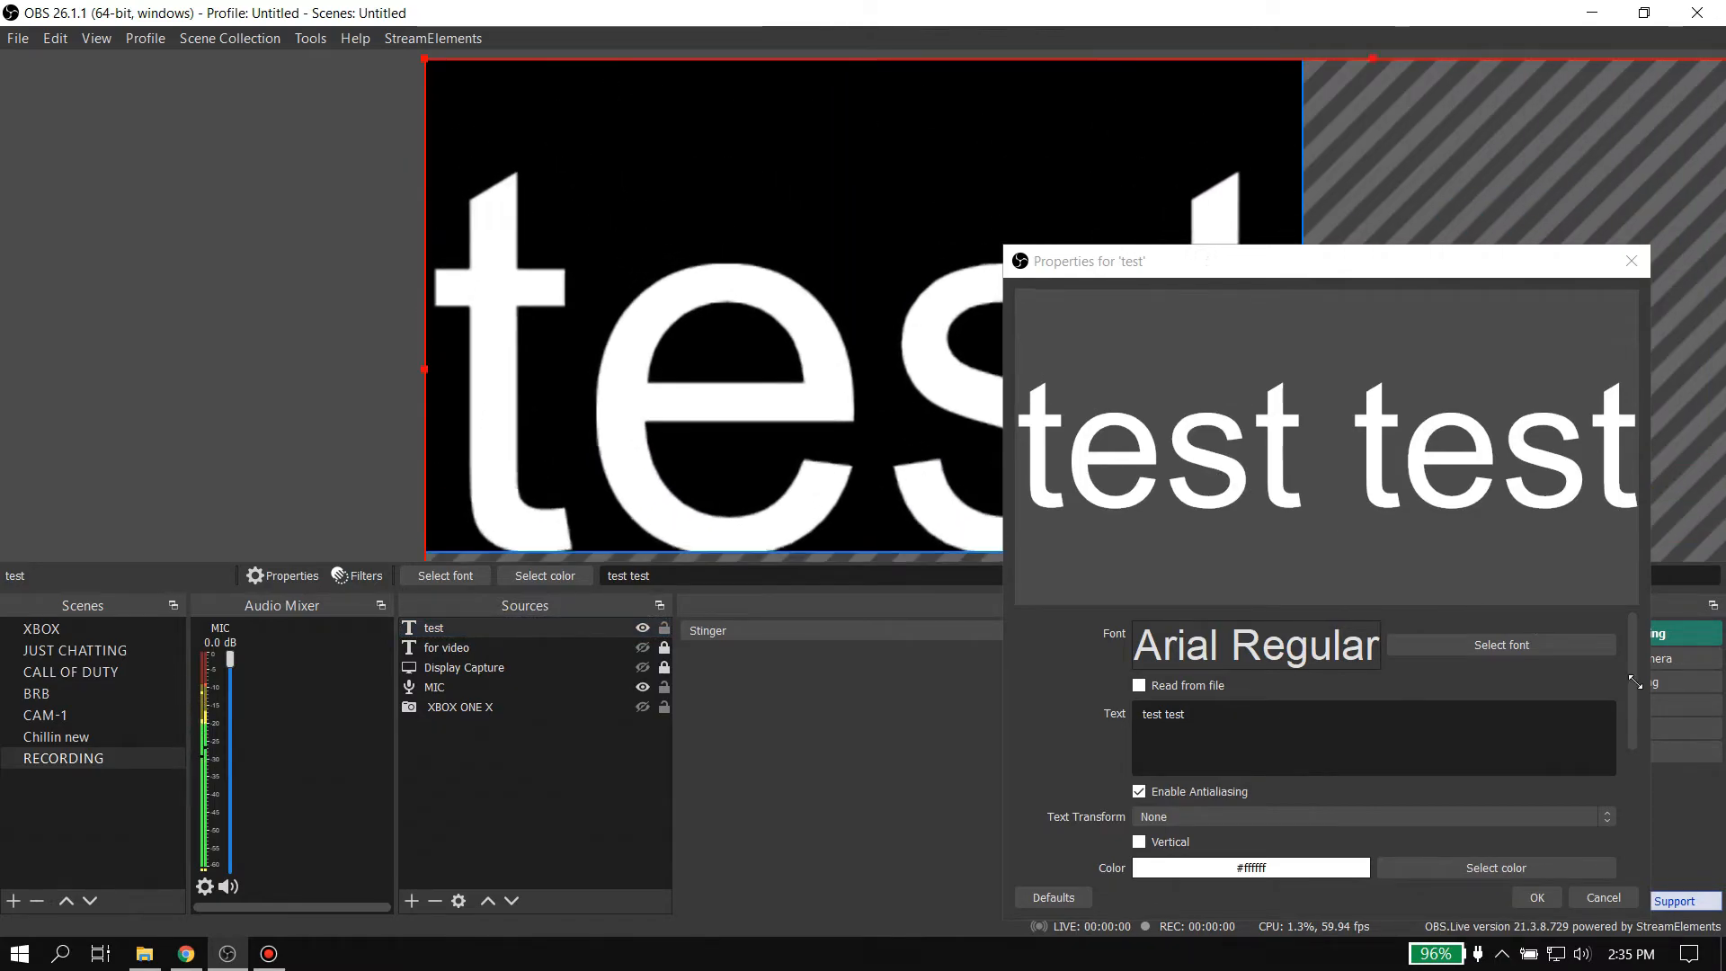
Step: Set the text's font size to 198
{"action": "left_click", "coordinate": [1500, 644]}
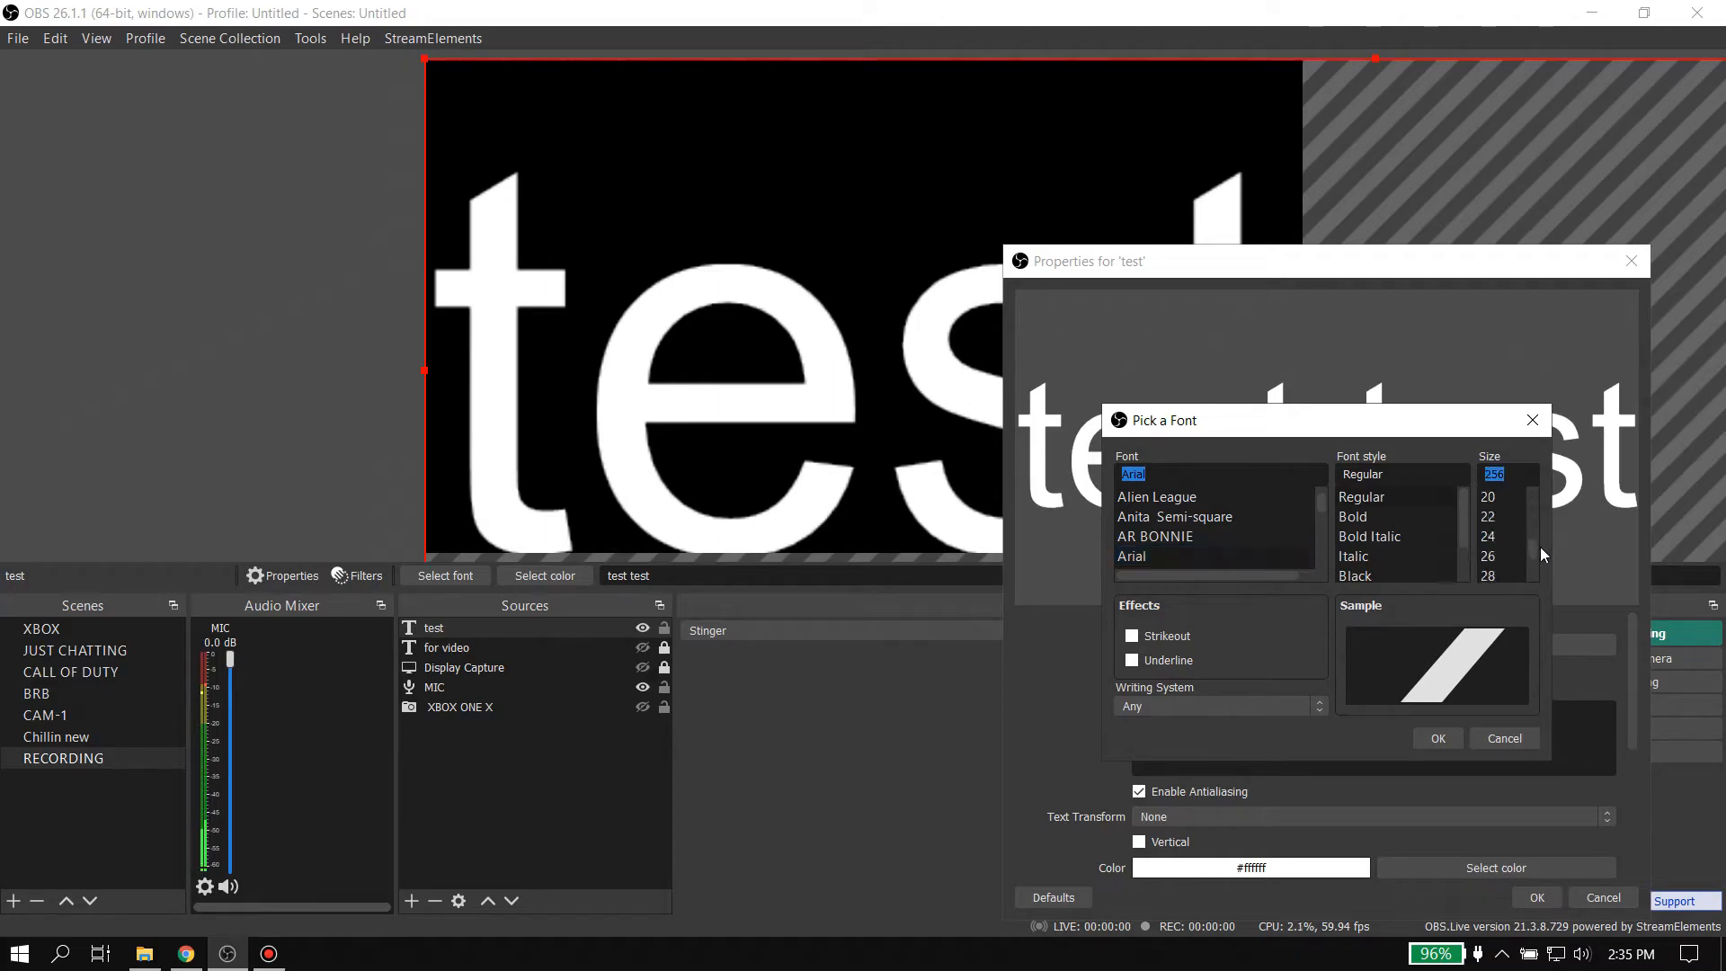
{"action": "scroll", "scroll_direction": "down", "scroll_amount": 3}
{"action": "type", "text": "190"}
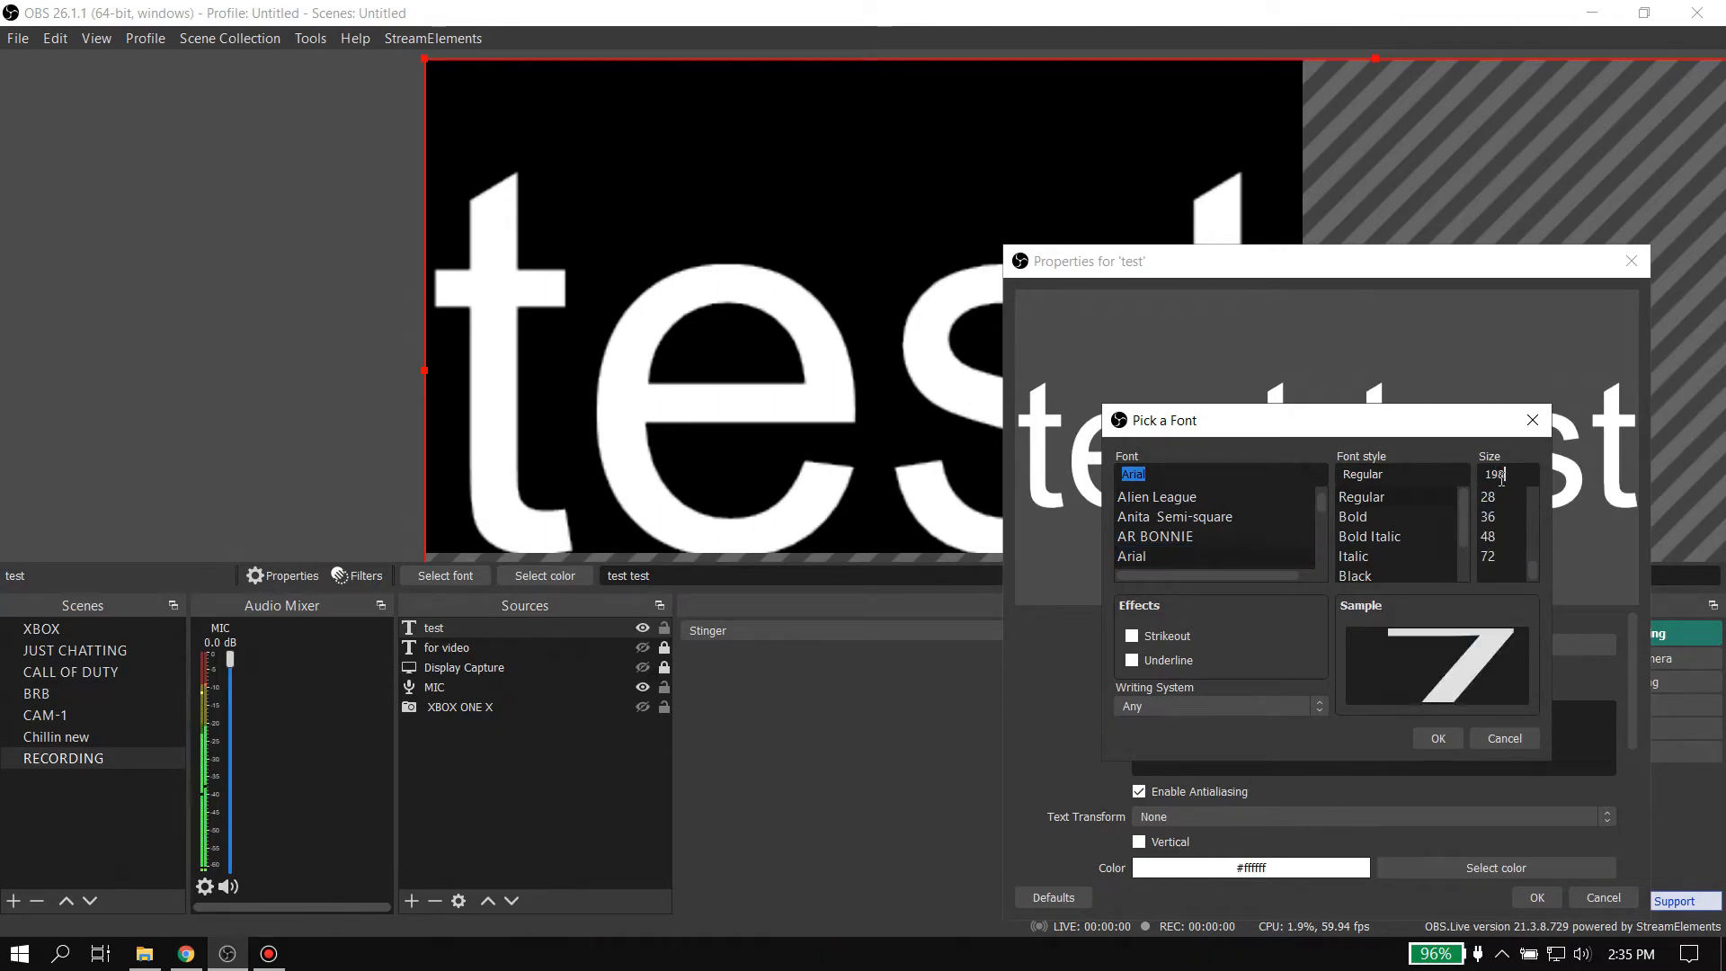
{"action": "left_click", "coordinate": [1435, 738]}
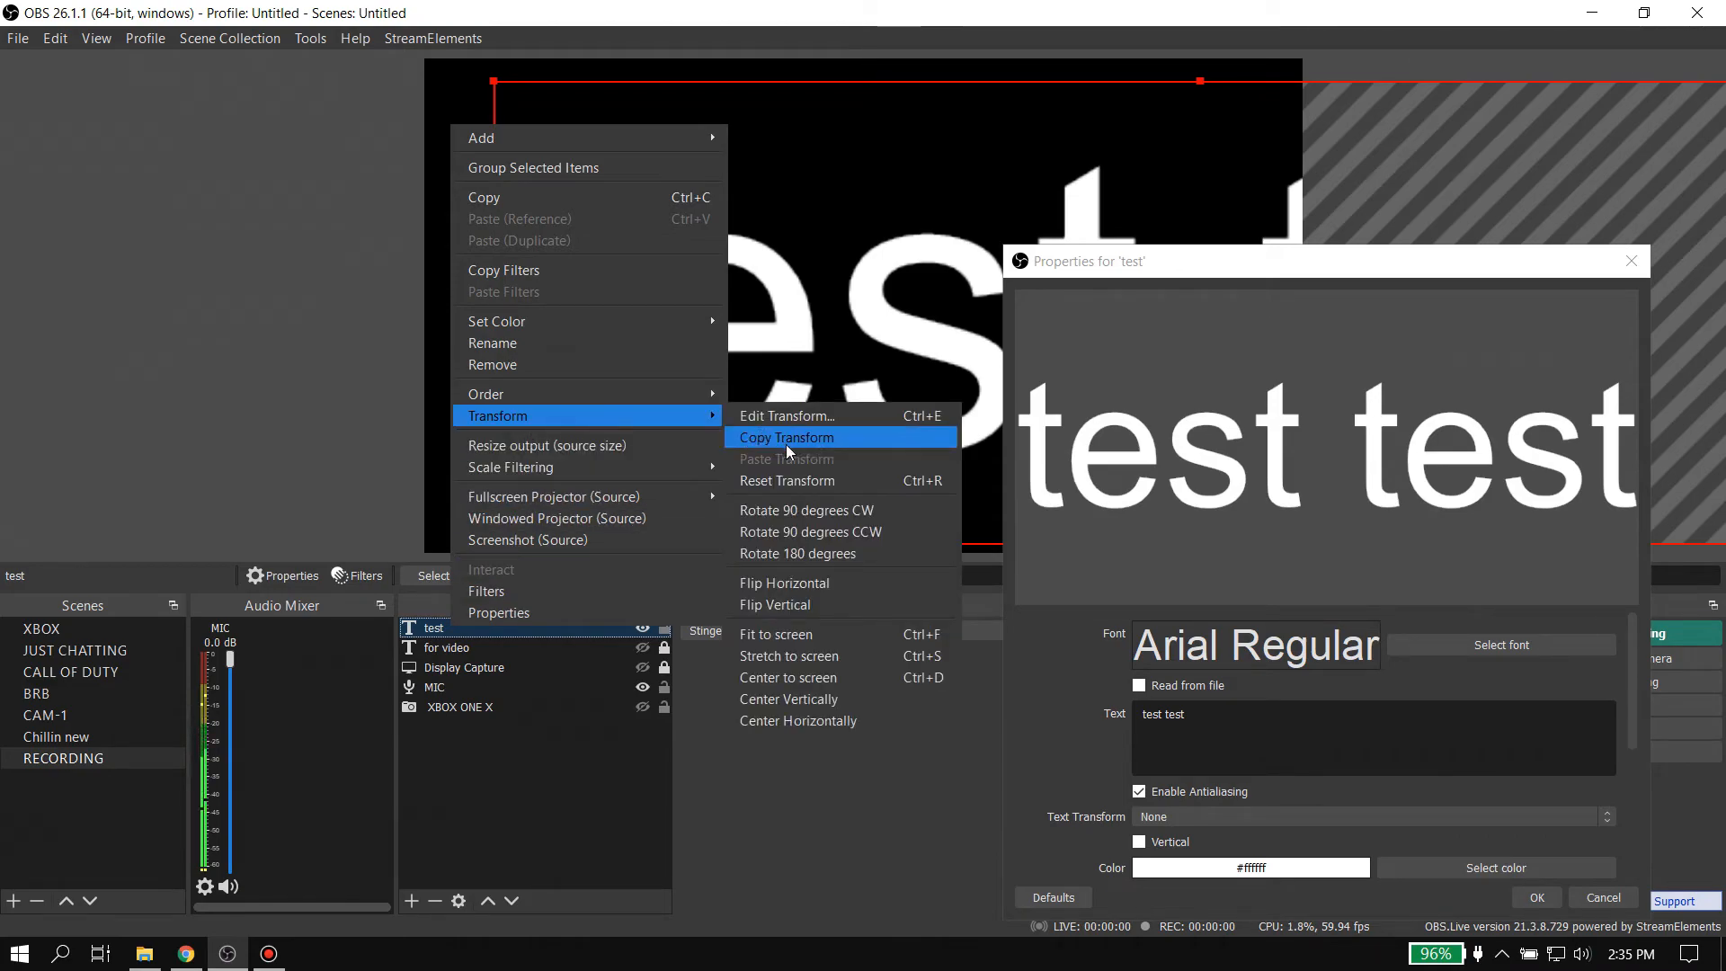
Step: Reset the transform and switch the text to Arial Bold, centered on the canvas
{"action": "left_click", "coordinate": [786, 437]}
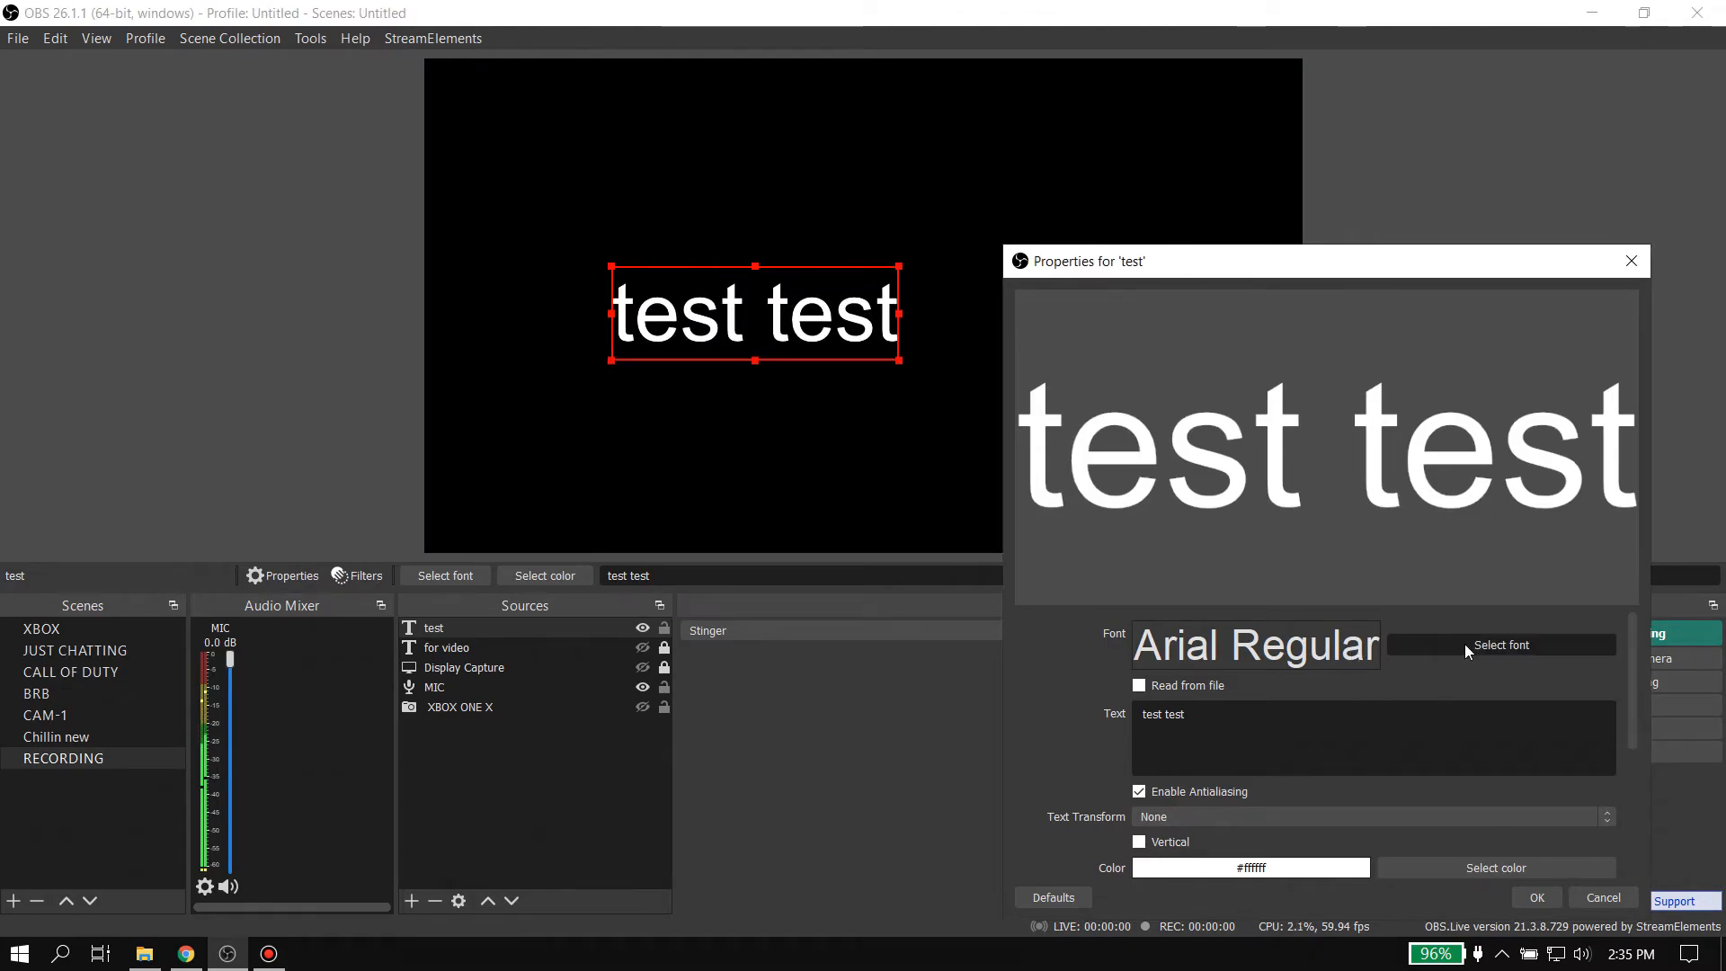
{"action": "left_click", "coordinate": [1500, 644]}
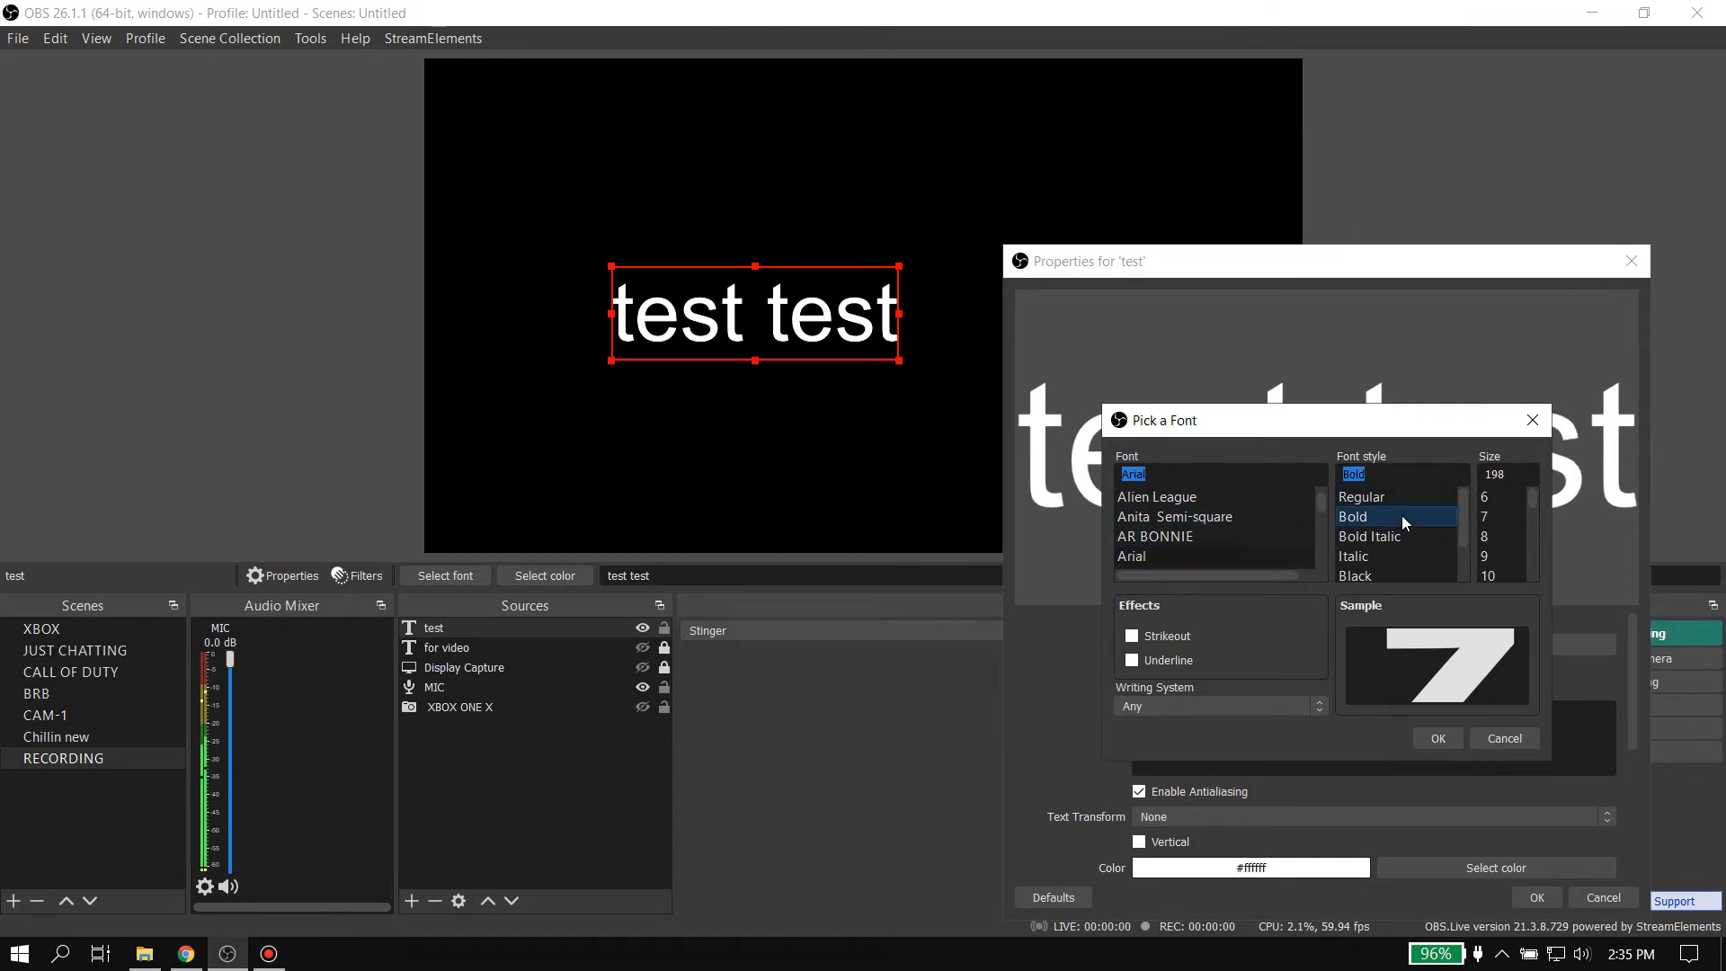
{"action": "left_click", "coordinate": [1435, 737]}
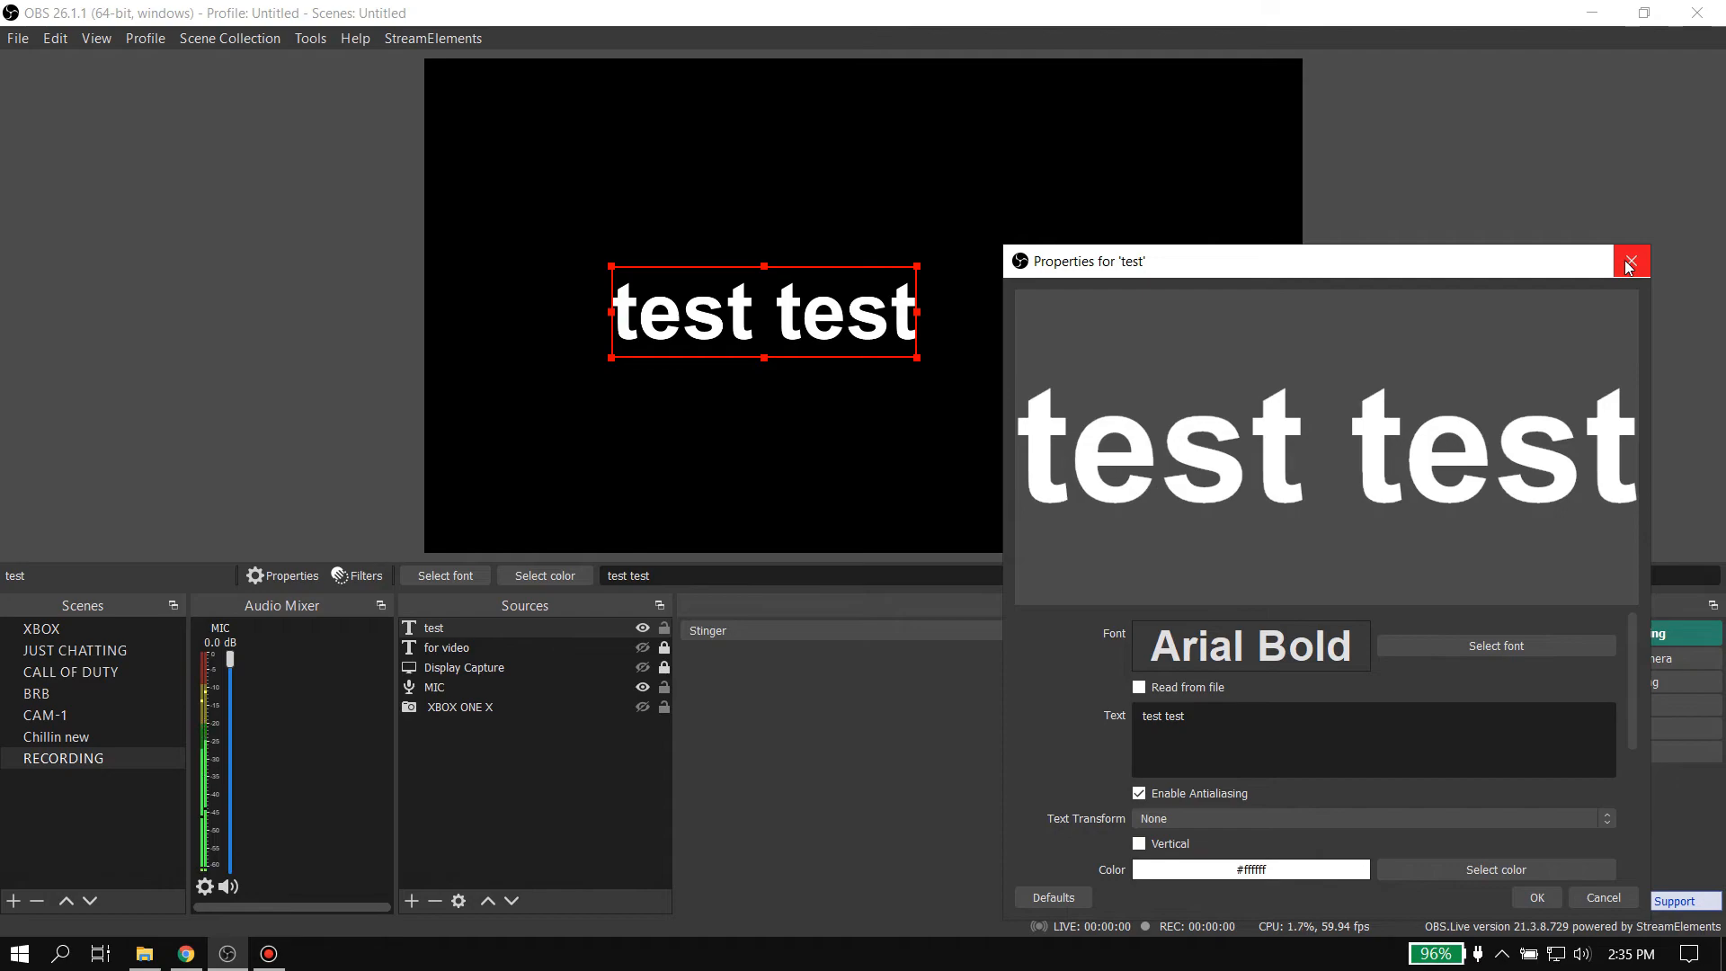
Step: Close the Properties window and save the font changes, leaving bold white 'test test' centered
{"action": "left_click", "coordinate": [1631, 260]}
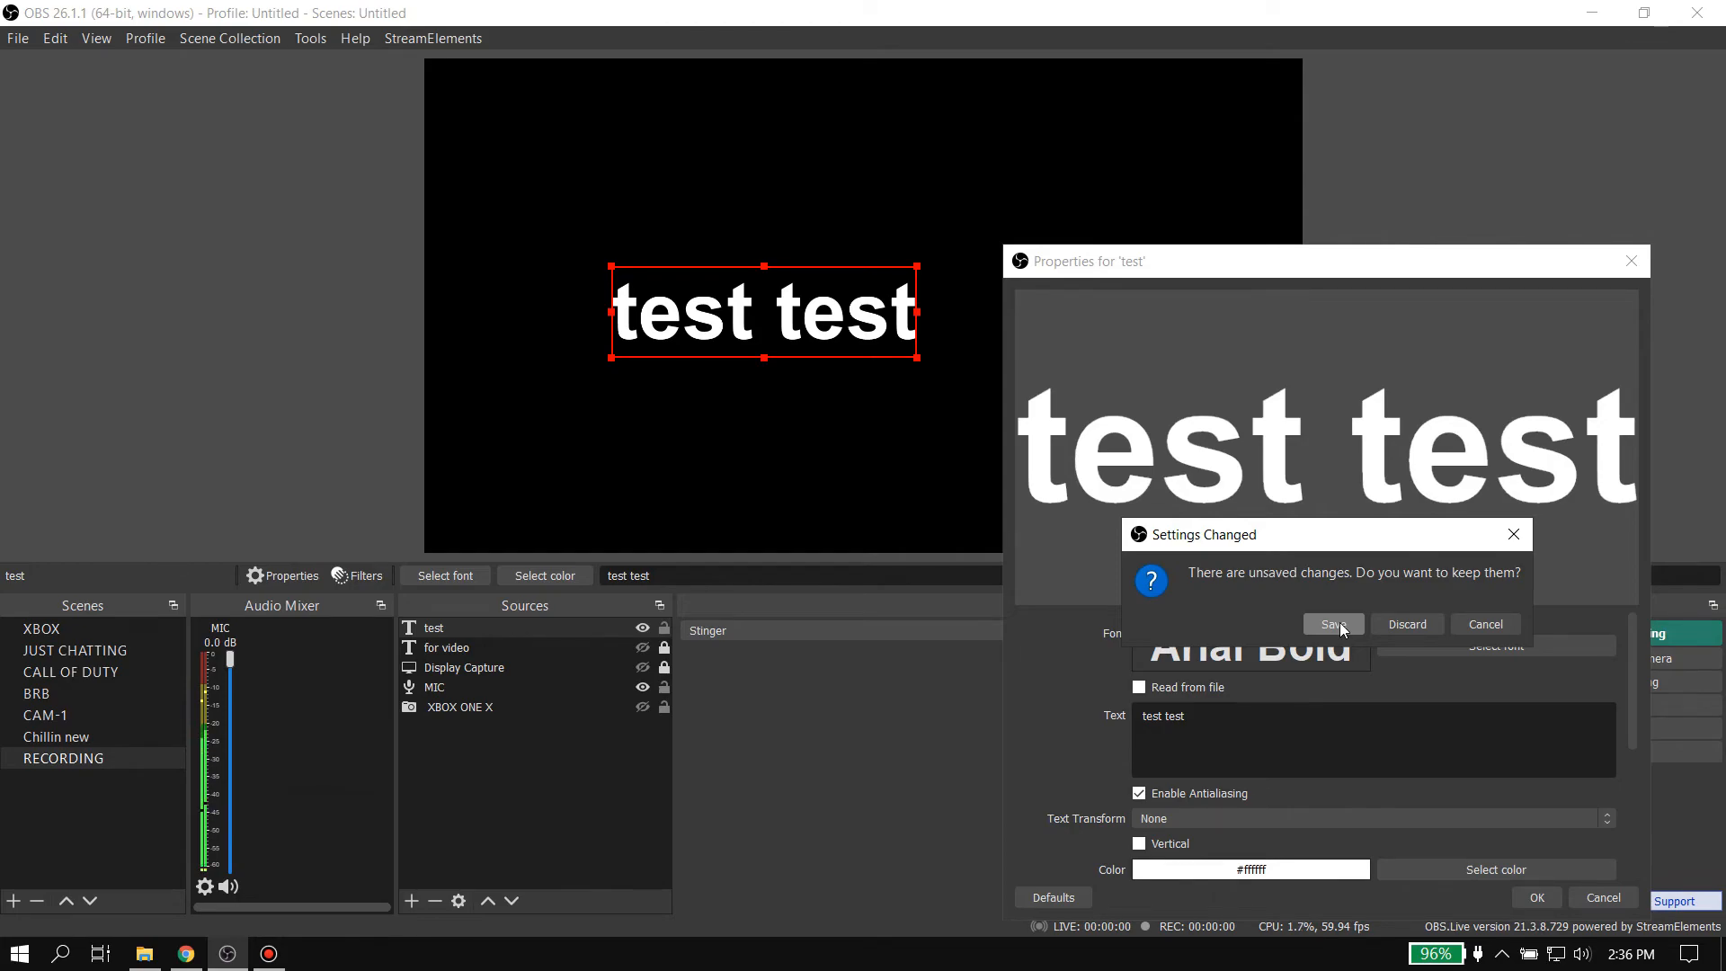
{"action": "left_click", "coordinate": [1332, 624]}
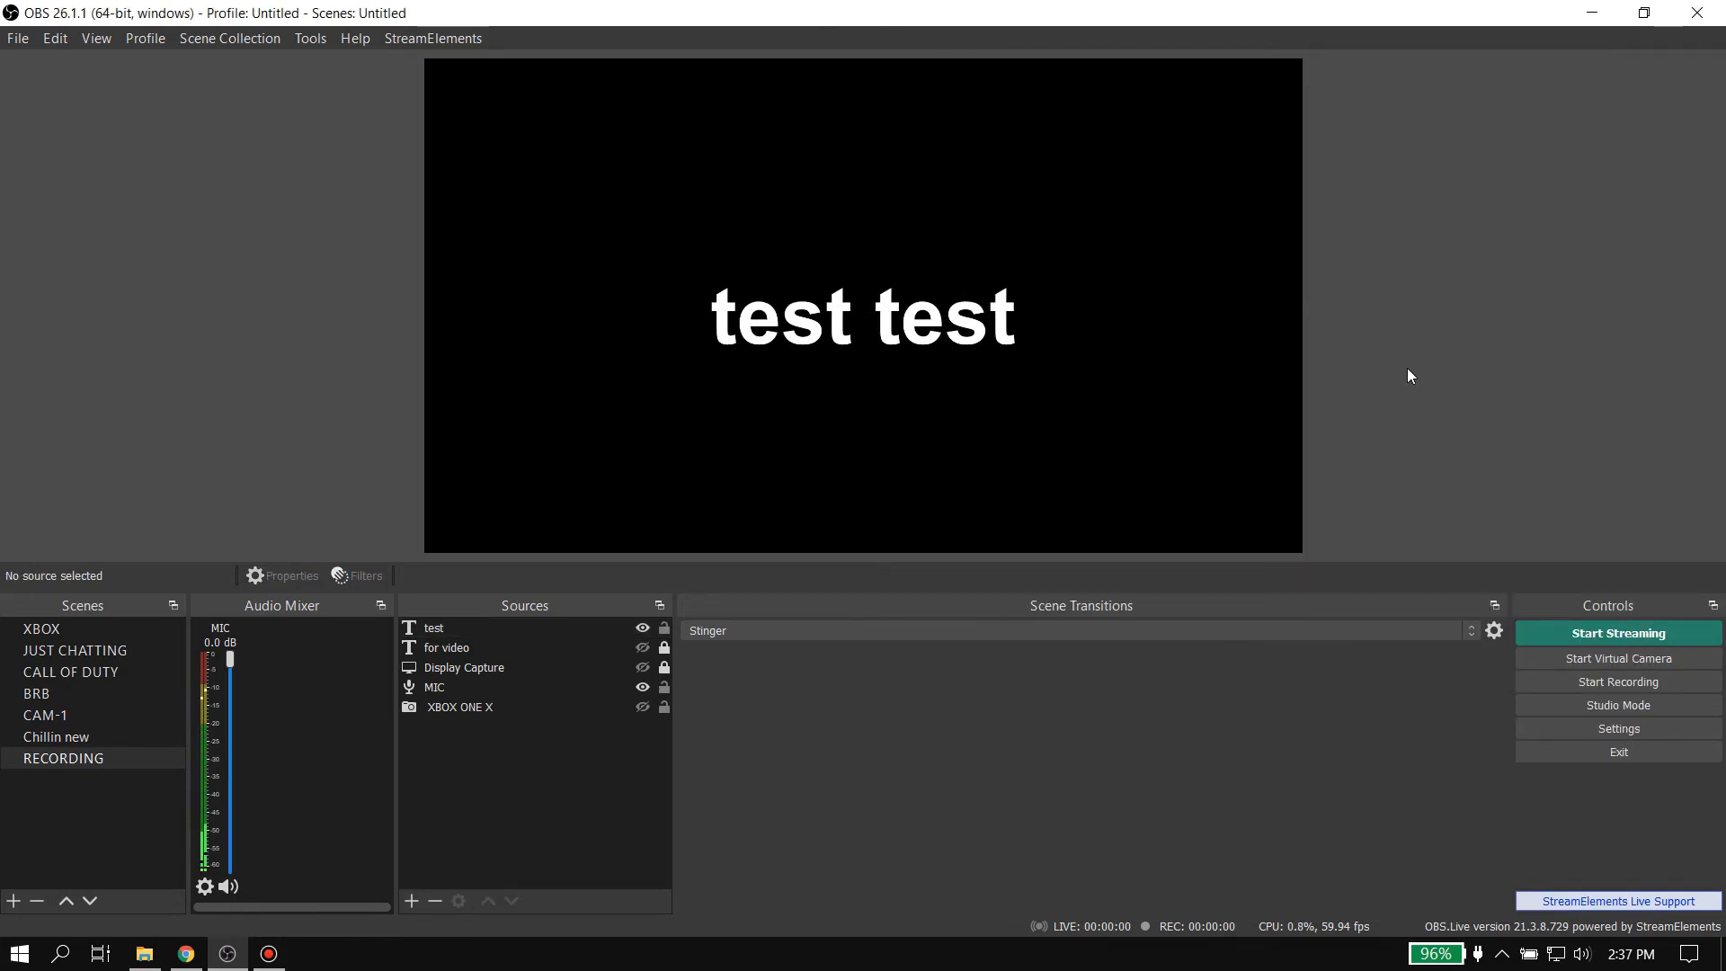